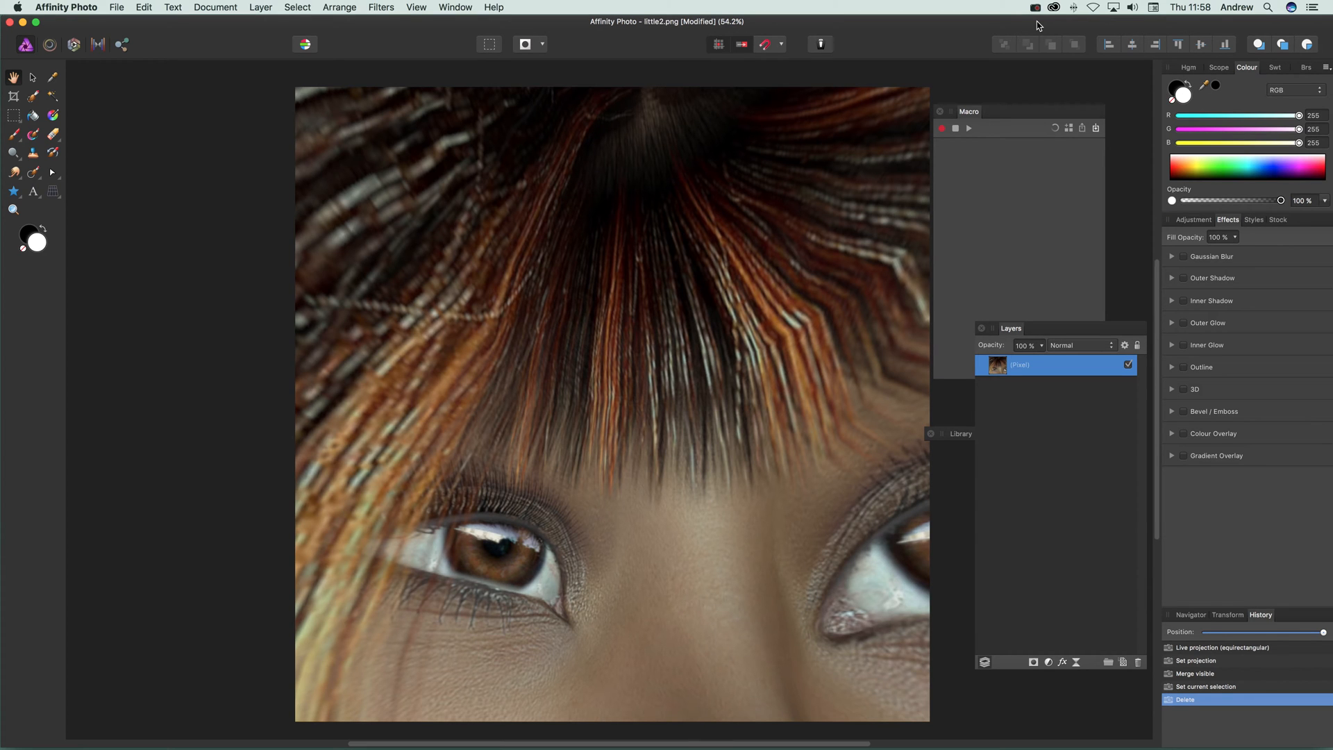
pyautogui.moveTo(357, 93)
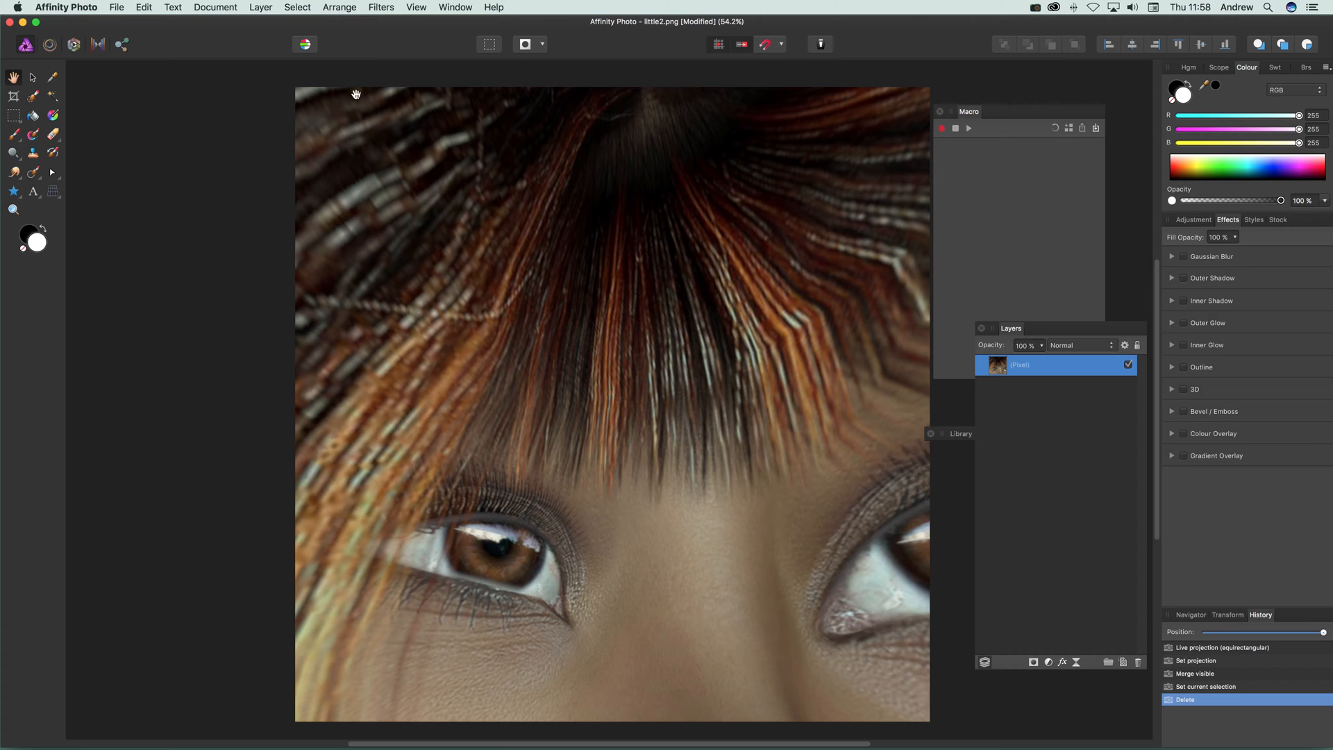
# Step: Show the Distort filter list from the Filters menu over the portrait
pyautogui.click(380, 7)
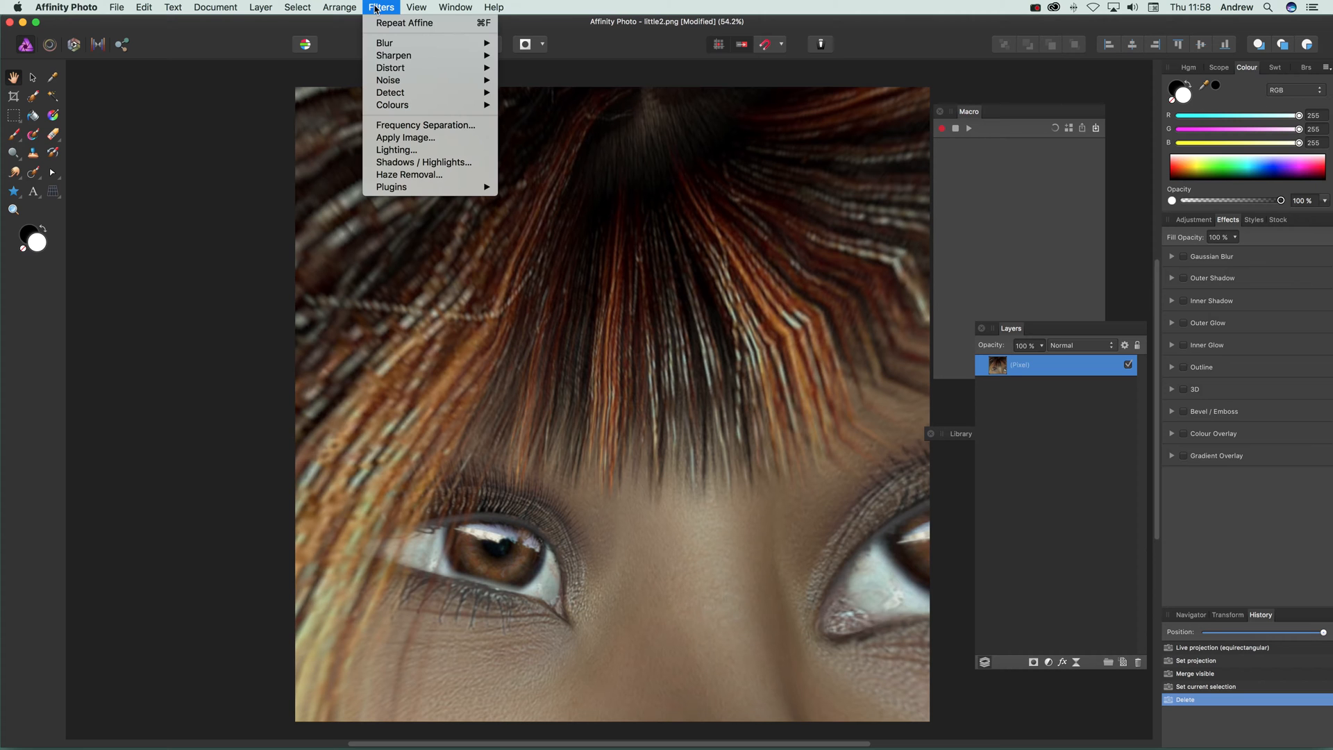
pyautogui.moveTo(522, 171)
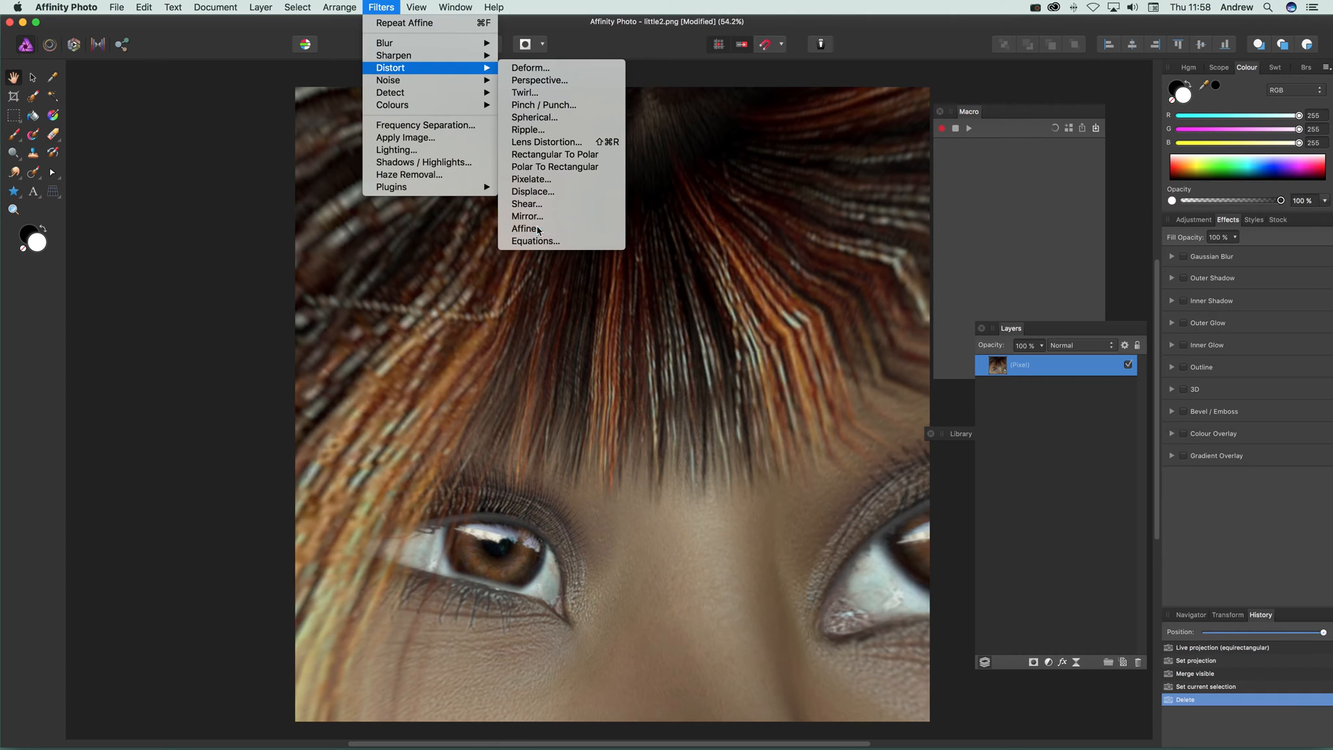
# Step: Start an Affine distortion previewing a 26° rotation with wrap-around edges
pyautogui.click(525, 229)
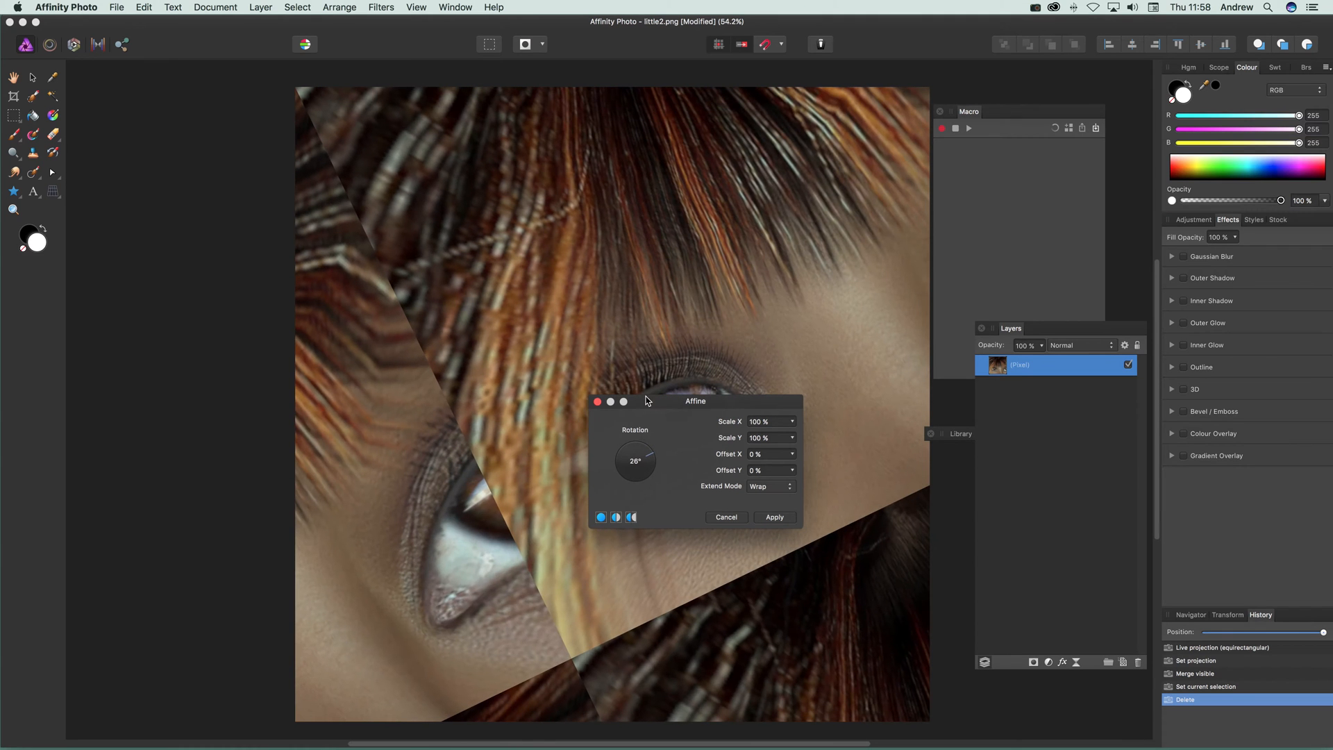
pyautogui.moveTo(716, 432)
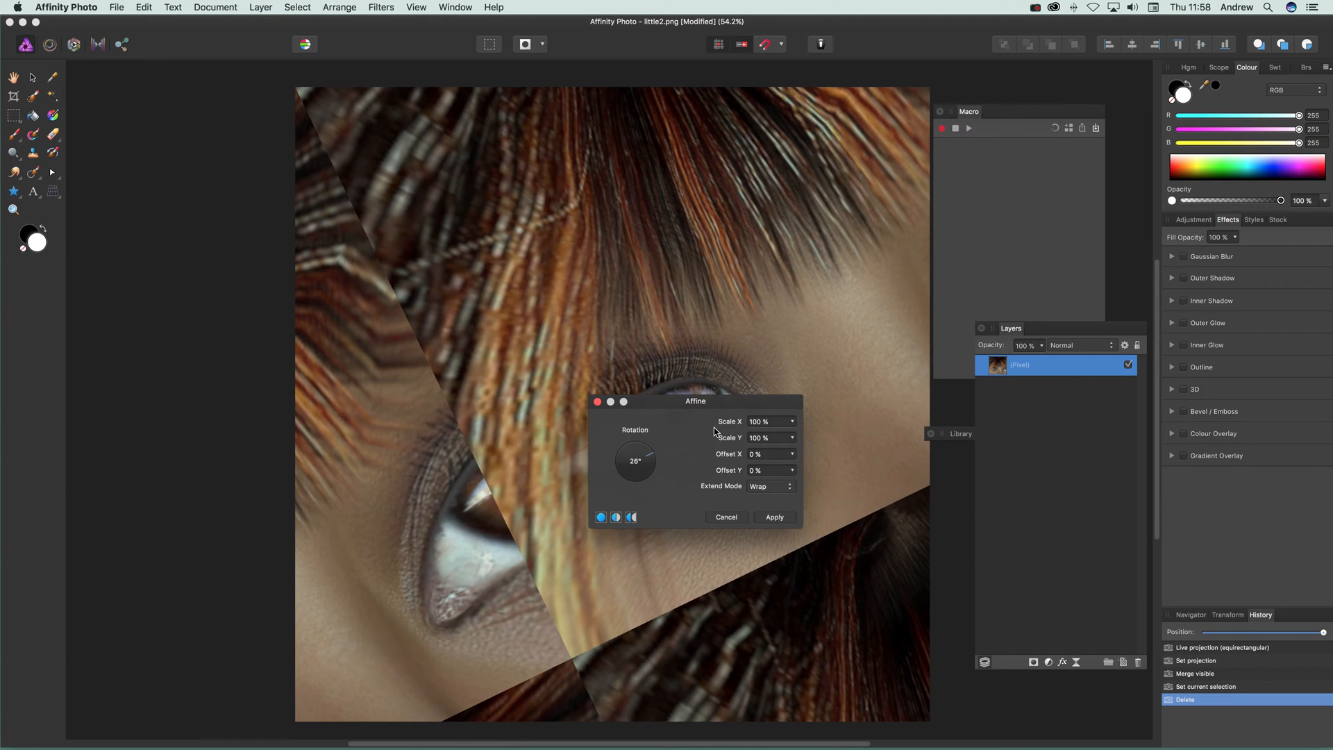
pyautogui.moveTo(729, 446)
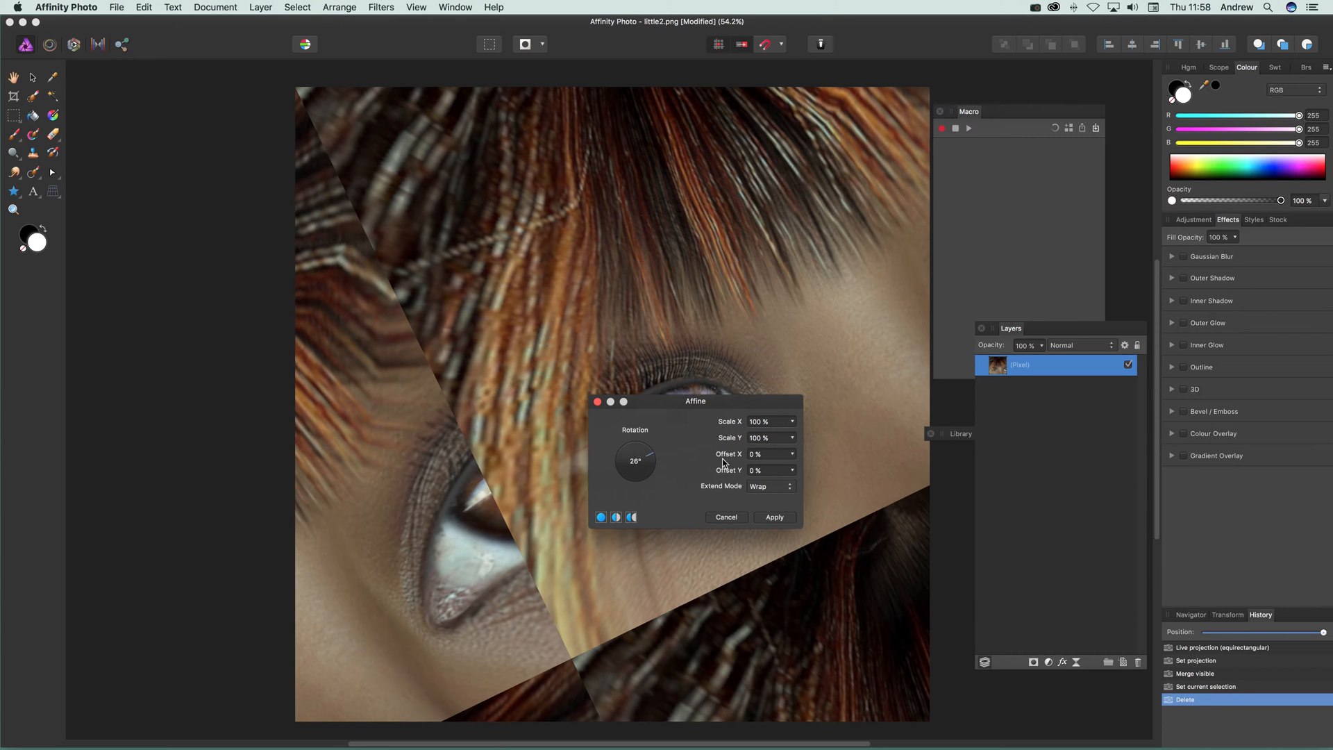
pyautogui.moveTo(744, 485)
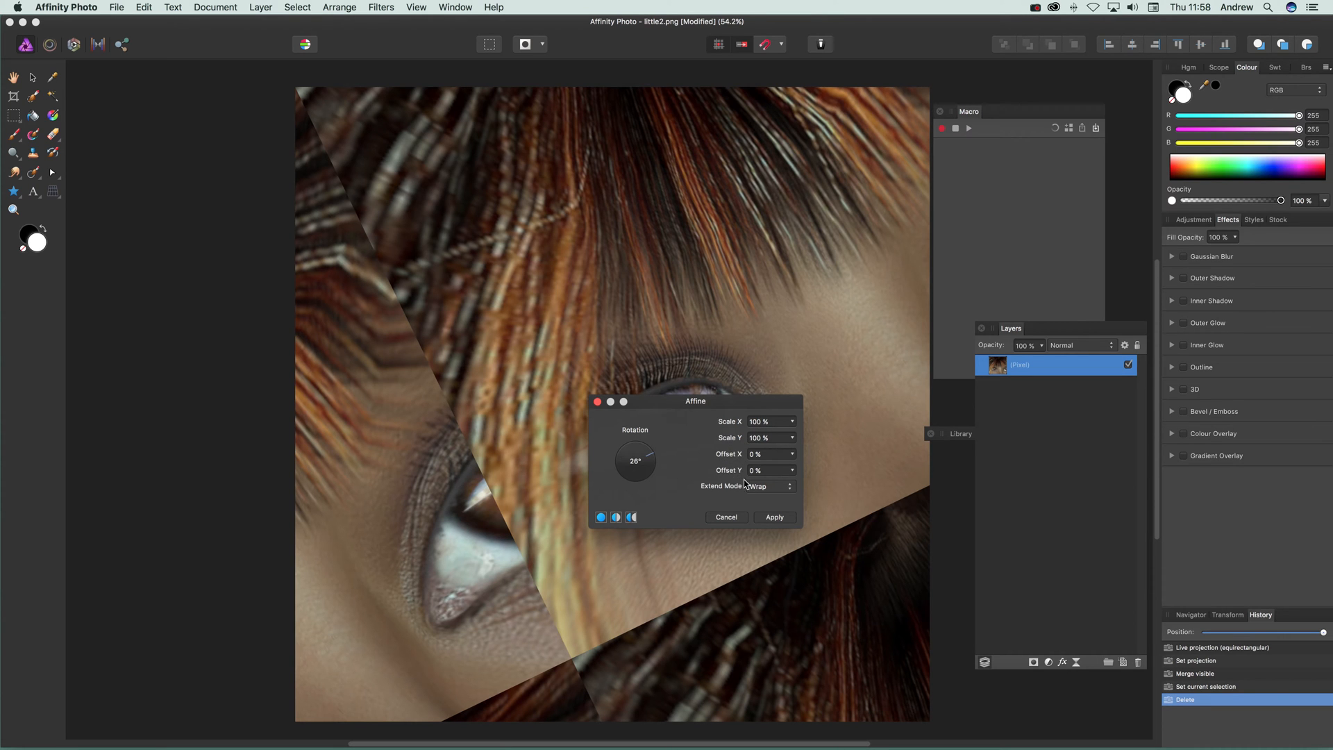
pyautogui.click(770, 486)
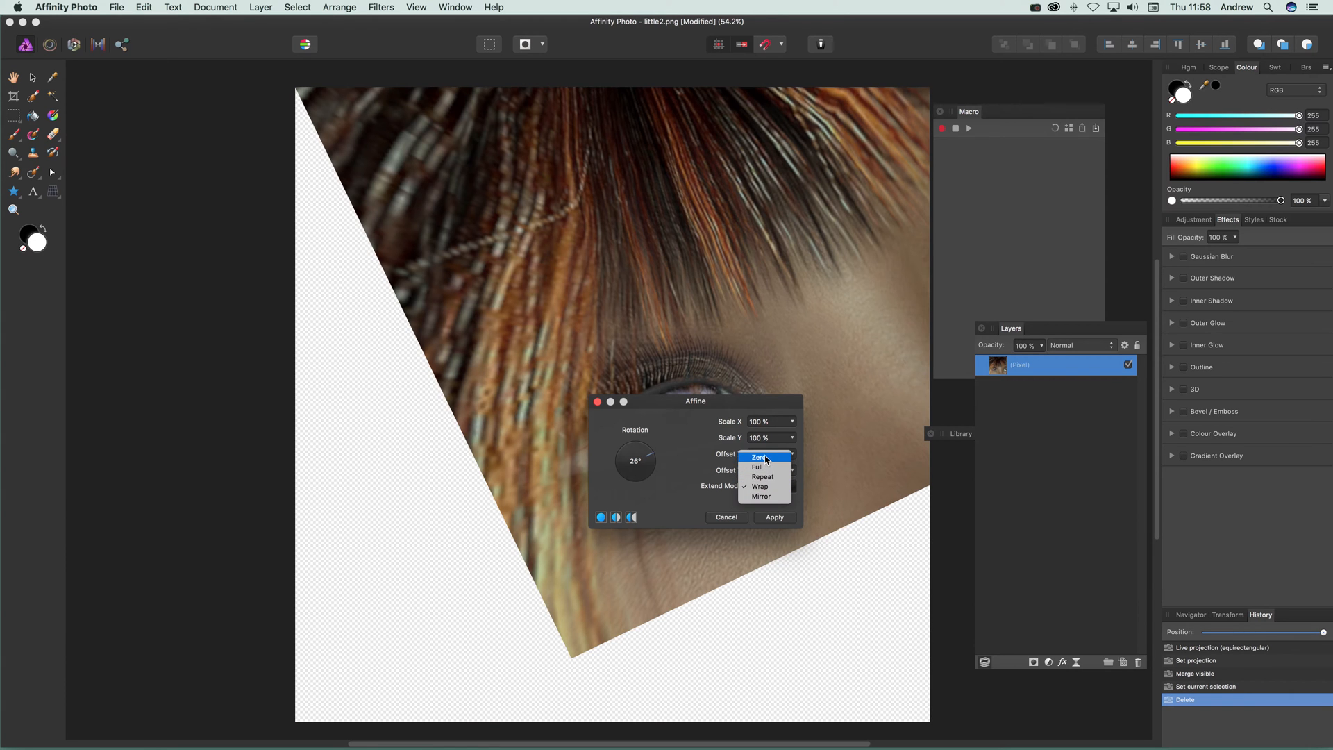
pyautogui.click(758, 457)
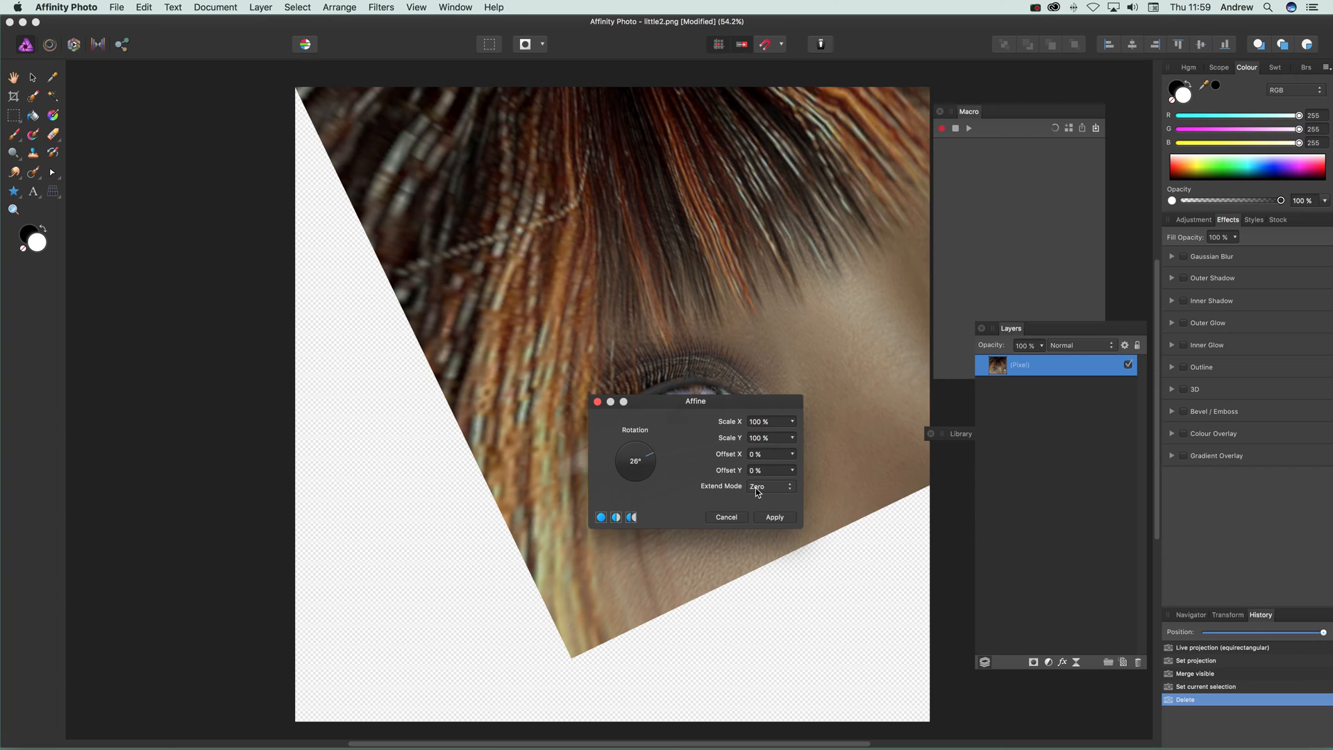
pyautogui.click(769, 486)
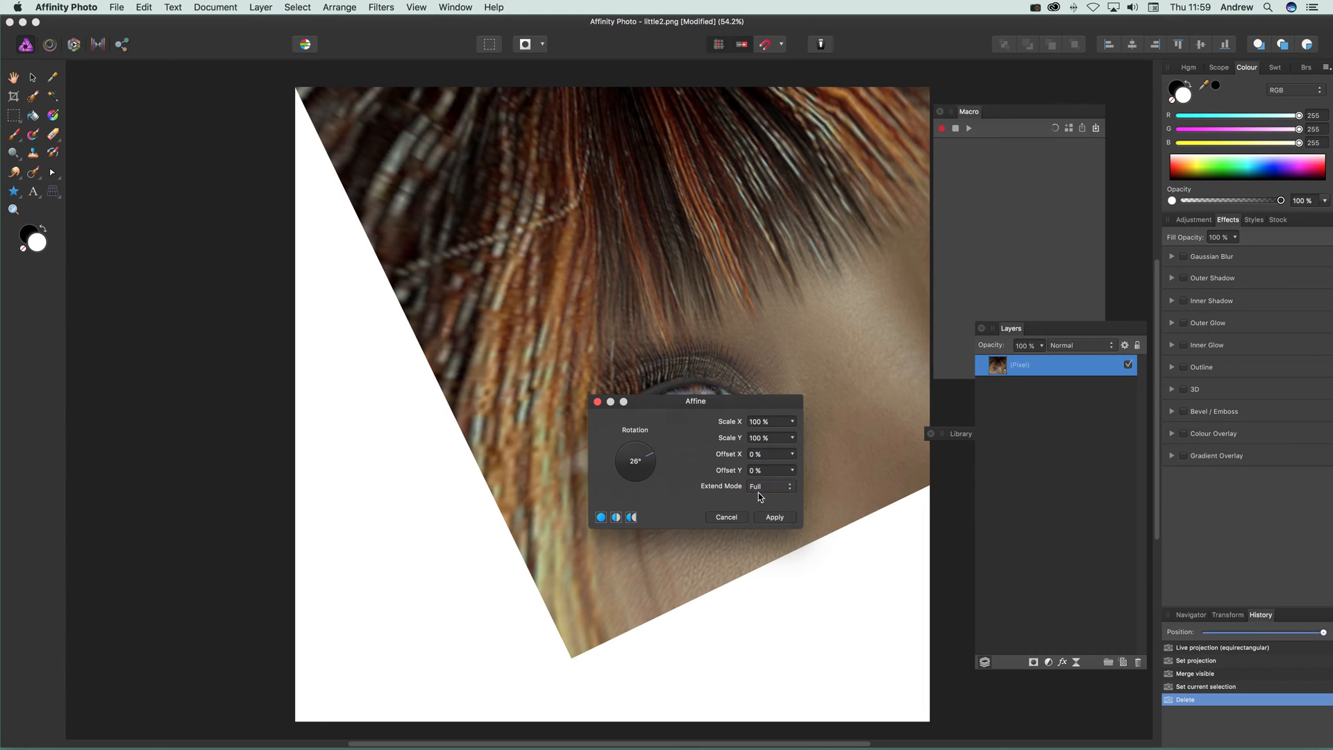
pyautogui.click(770, 486)
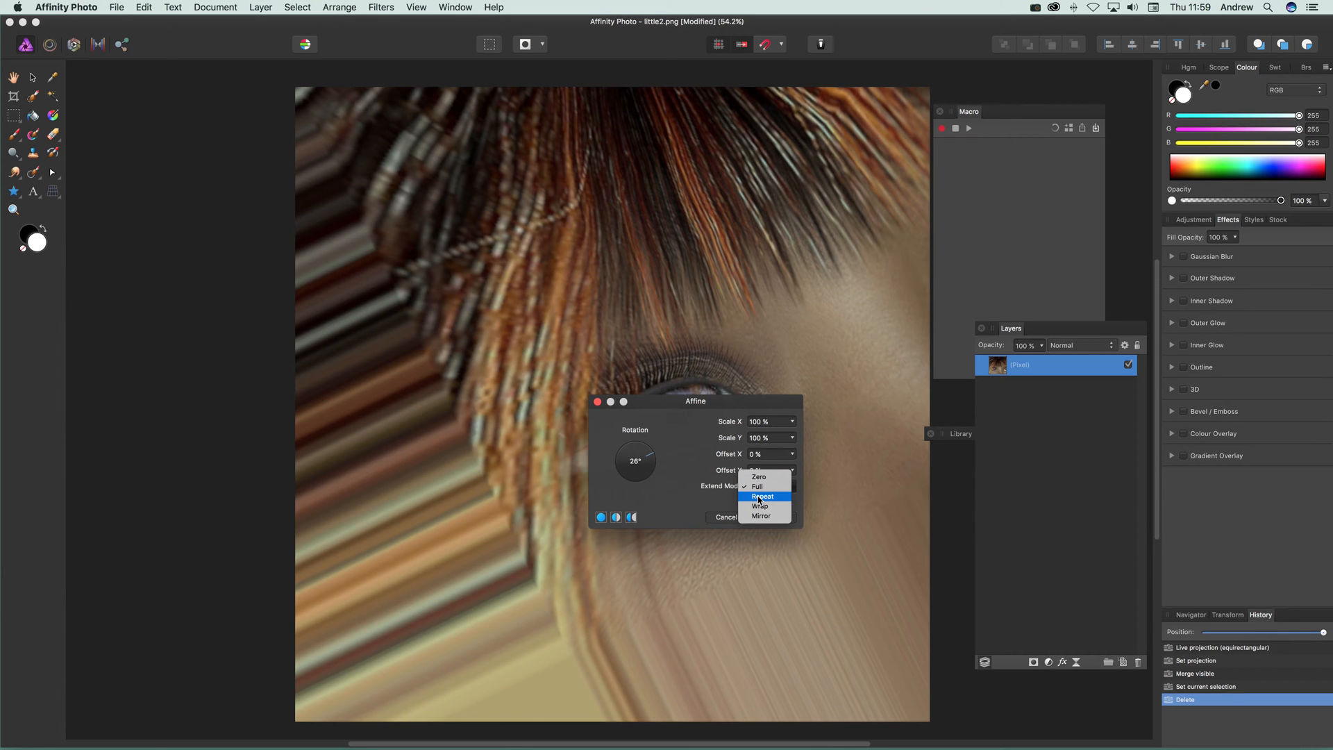
pyautogui.click(760, 505)
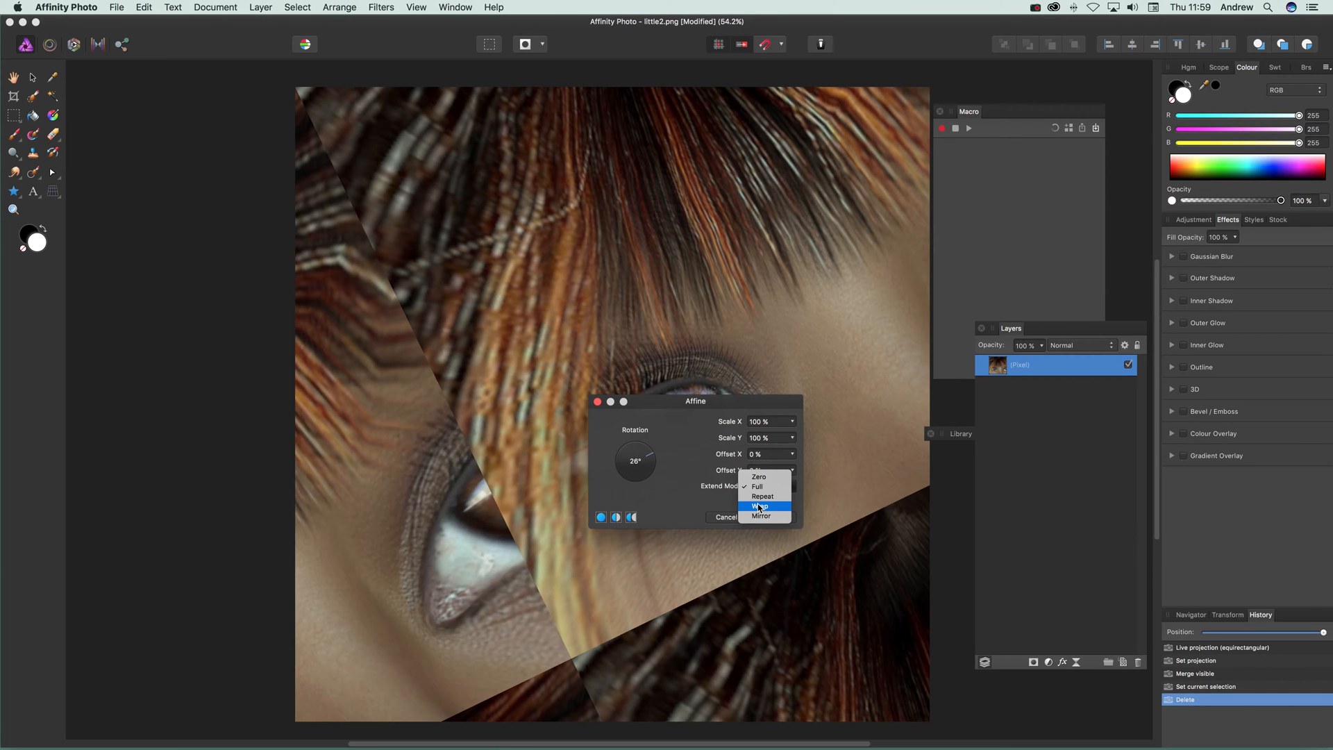
pyautogui.click(760, 505)
pyautogui.write('25')
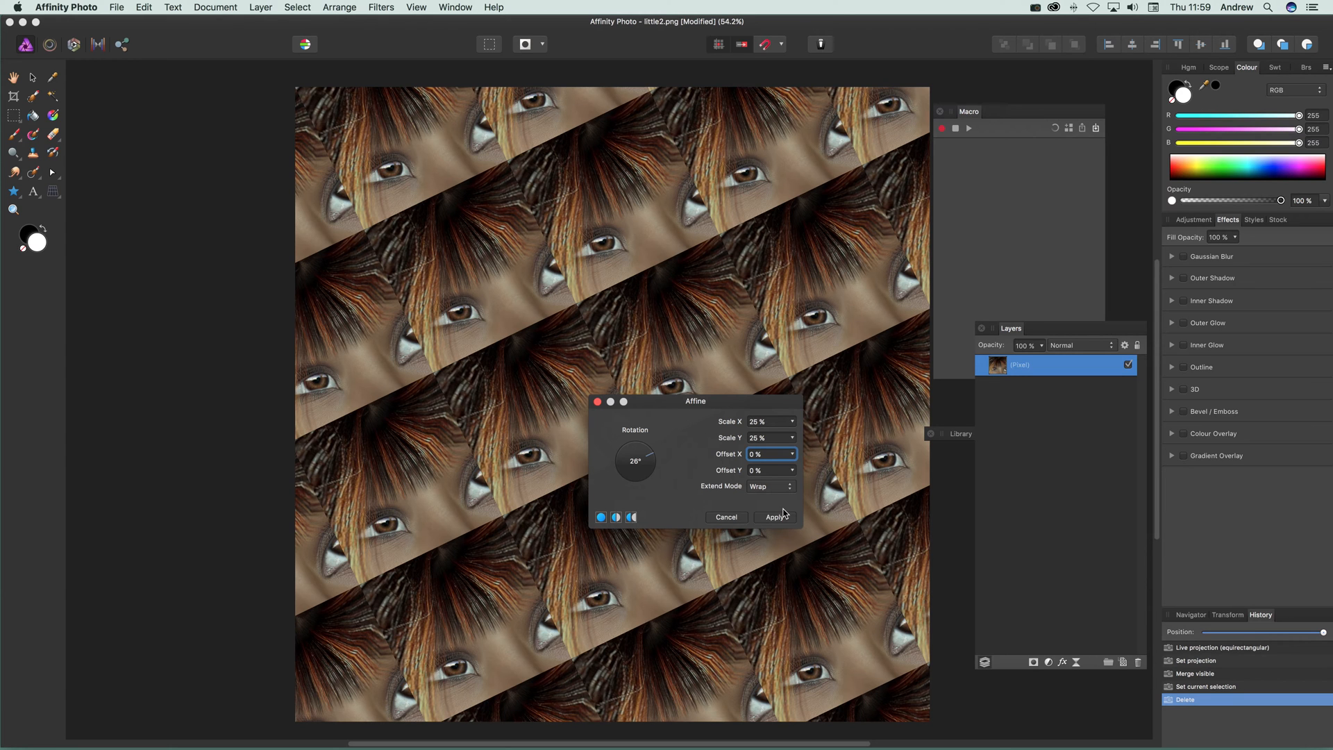
# Step: Apply the Affine tiling at 26° rotation and 25% scale to the portrait layer
pyautogui.click(774, 518)
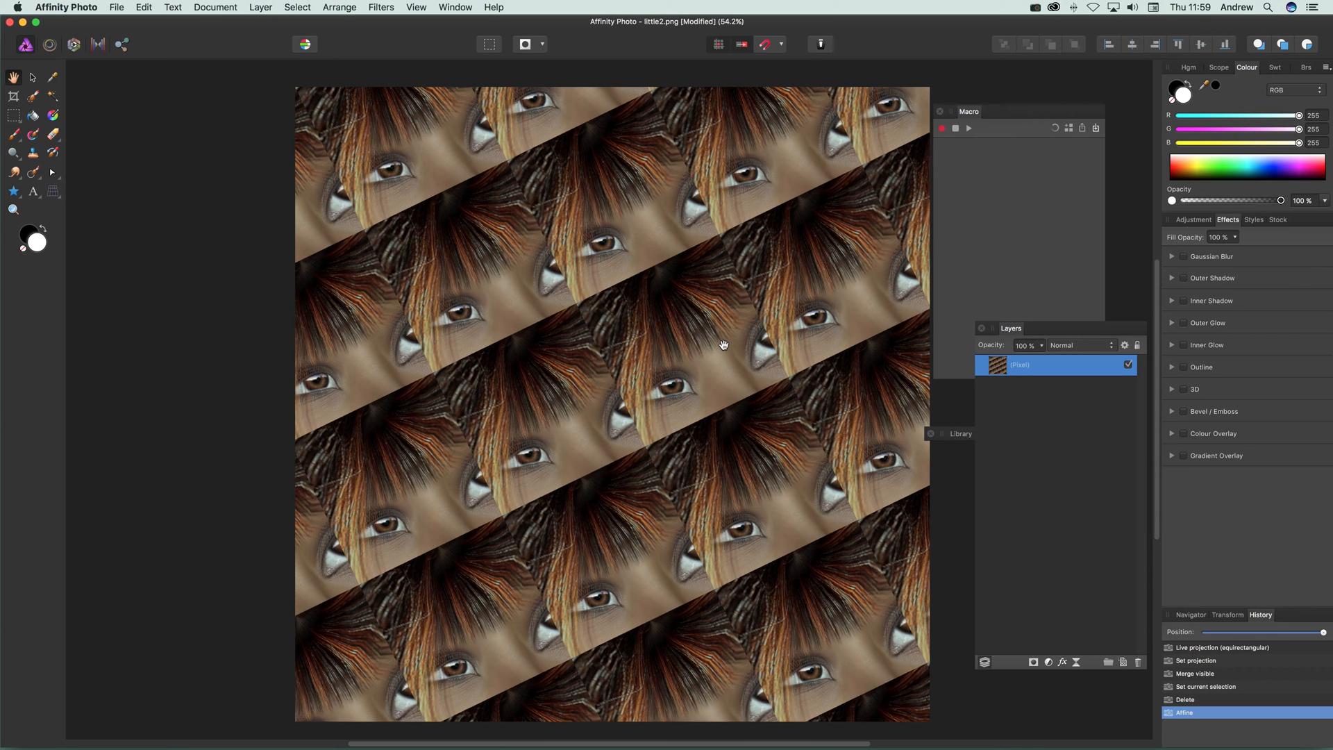
pyautogui.moveTo(843, 77)
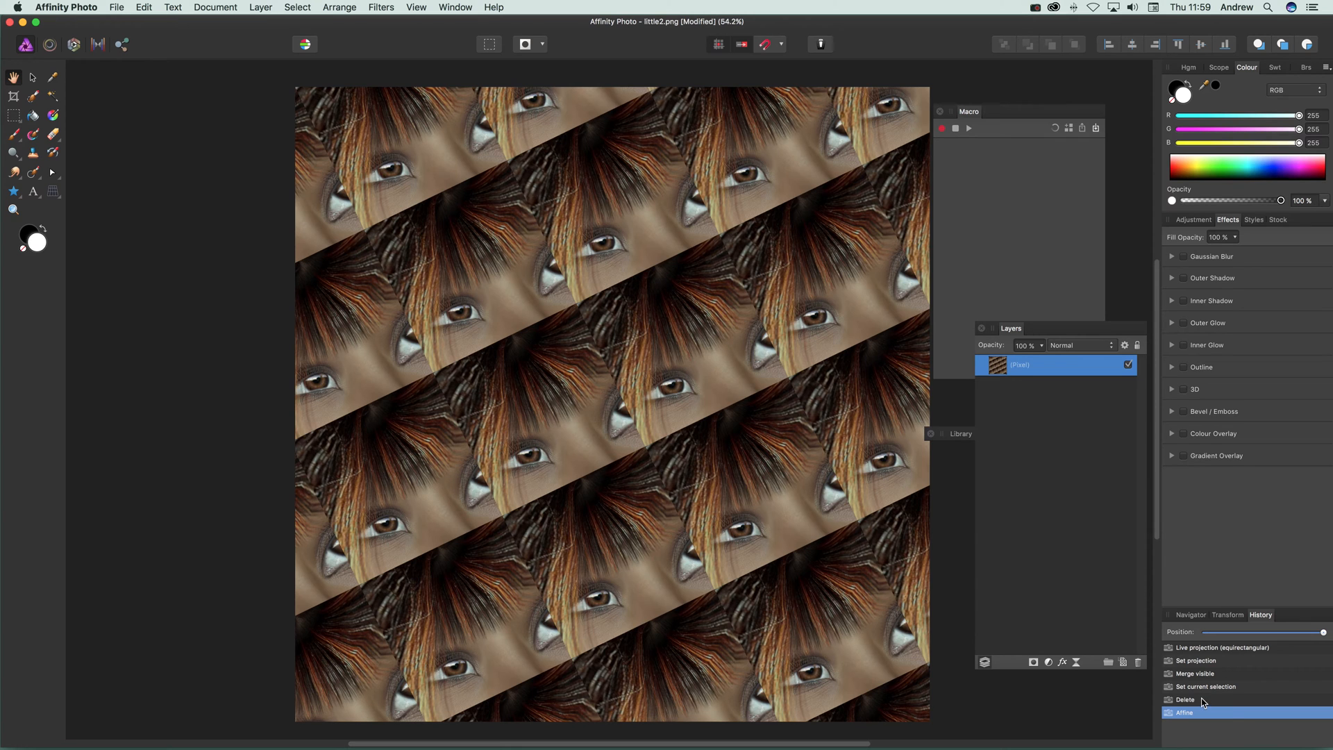
# Step: Undo the Affine tiling via History and reach View > Studio for the Macro panel
pyautogui.click(1184, 698)
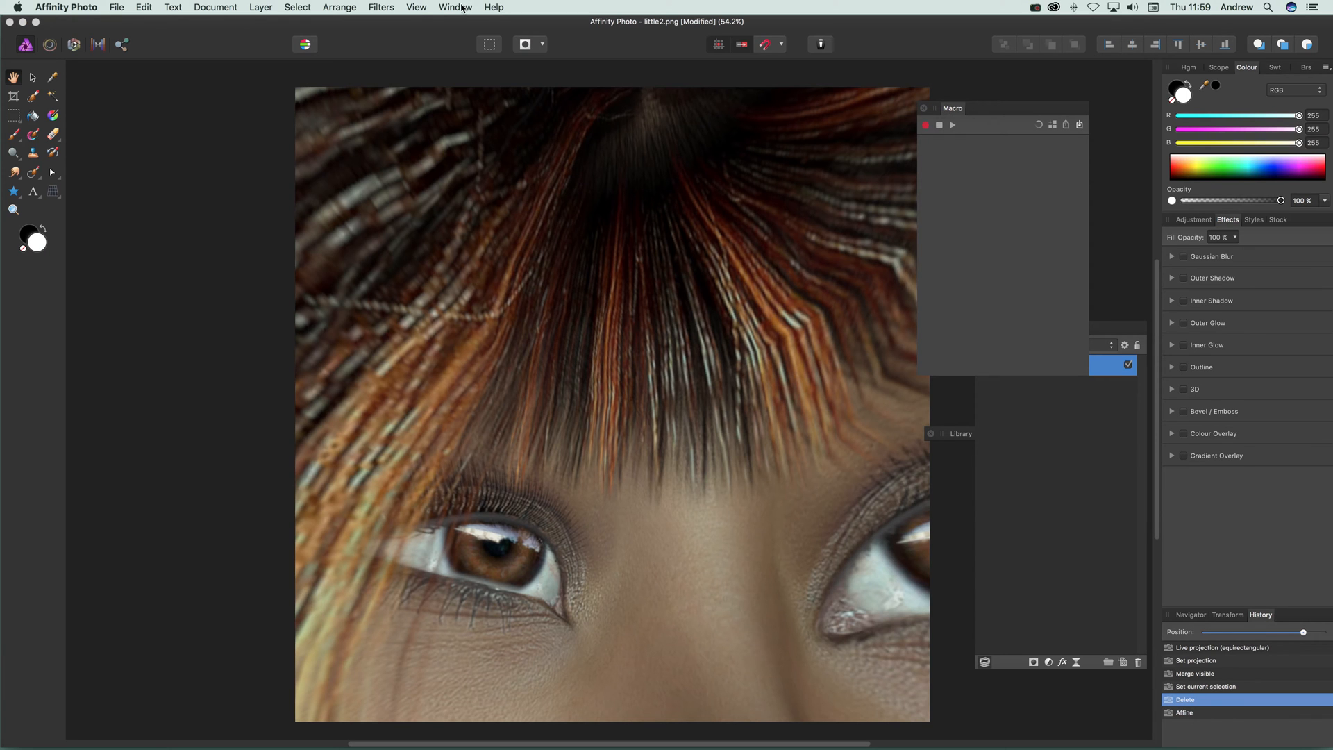
pyautogui.click(416, 7)
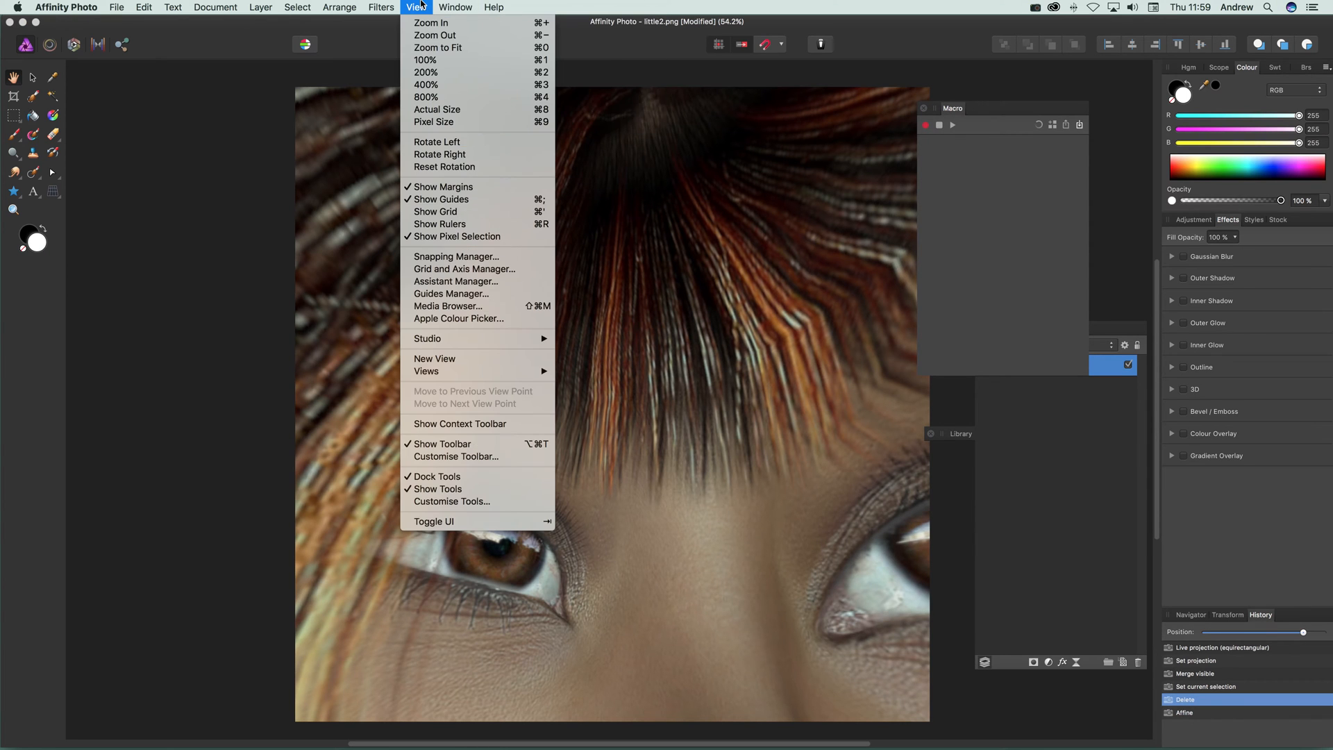
pyautogui.moveTo(438, 47)
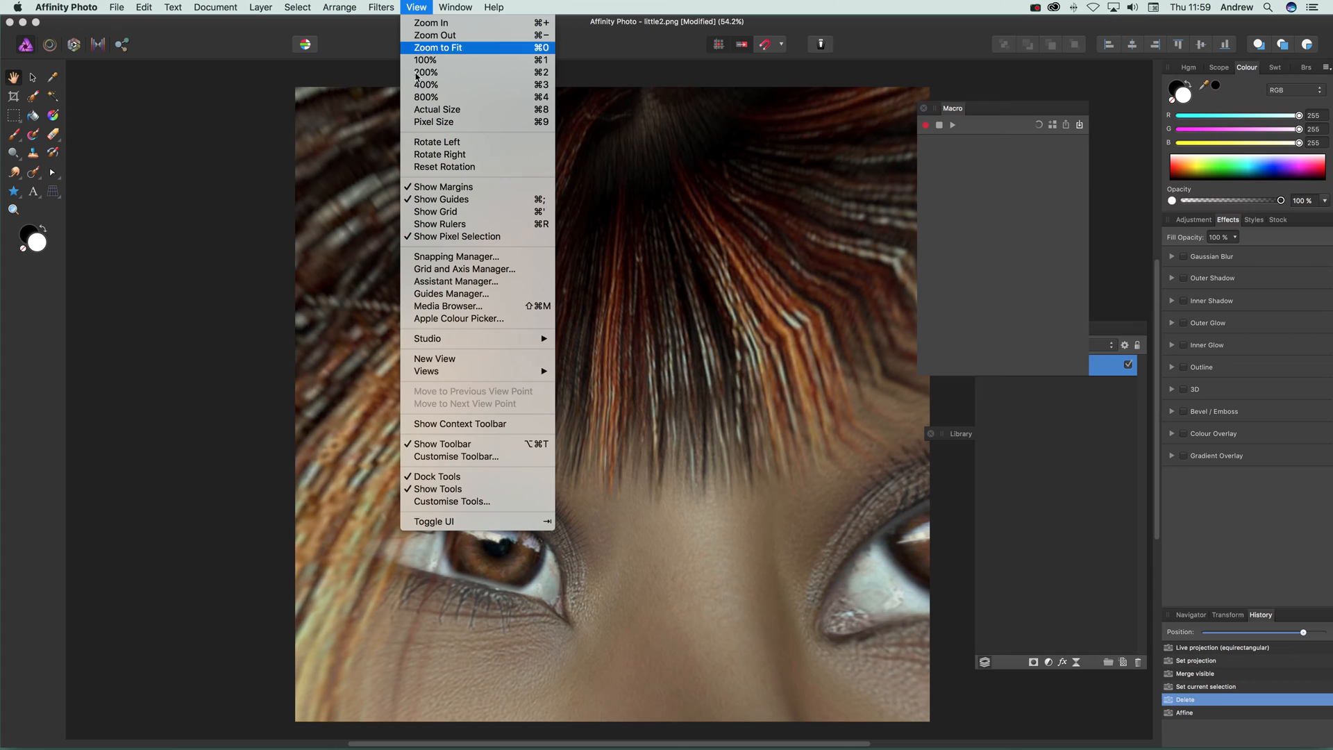
pyautogui.moveTo(429, 338)
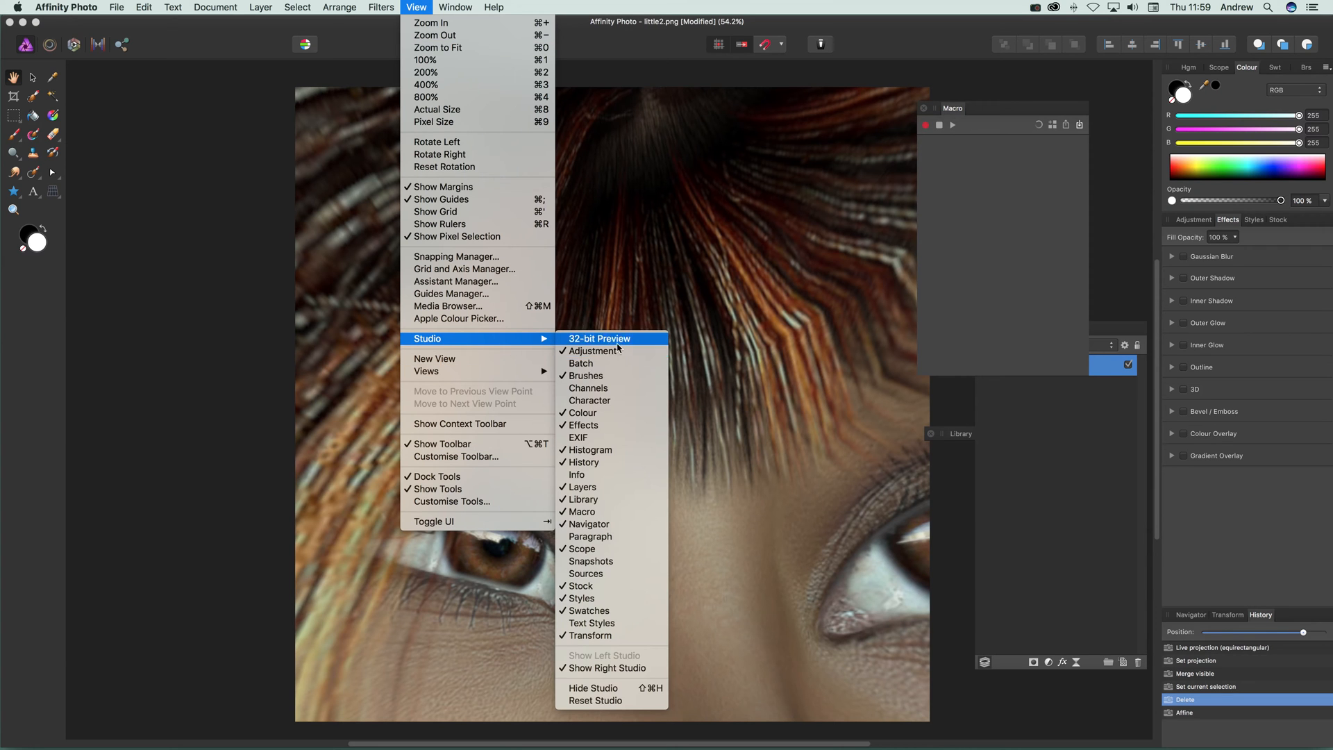
pyautogui.moveTo(588, 511)
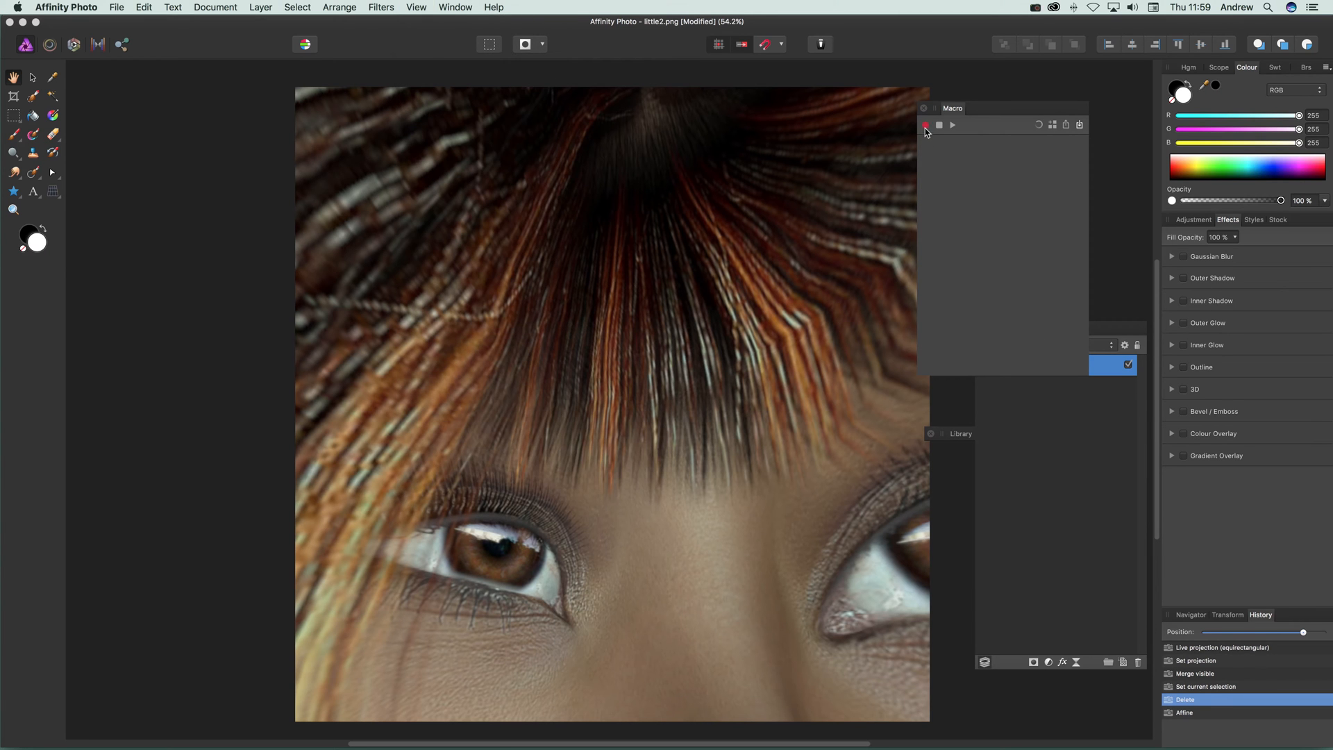
pyautogui.moveTo(926, 125)
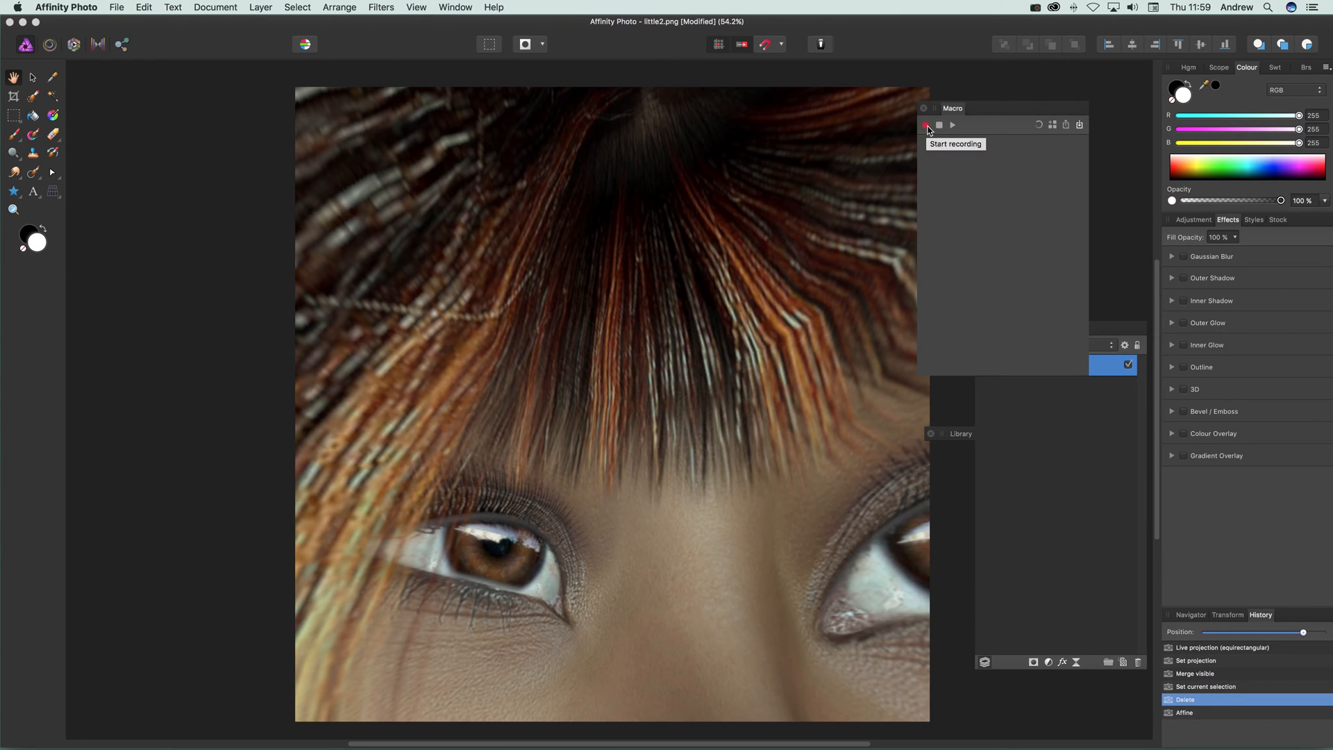
# Step: Record a macro step: Affine tiling at 339° rotation, 20% by 50% scale
pyautogui.click(380, 7)
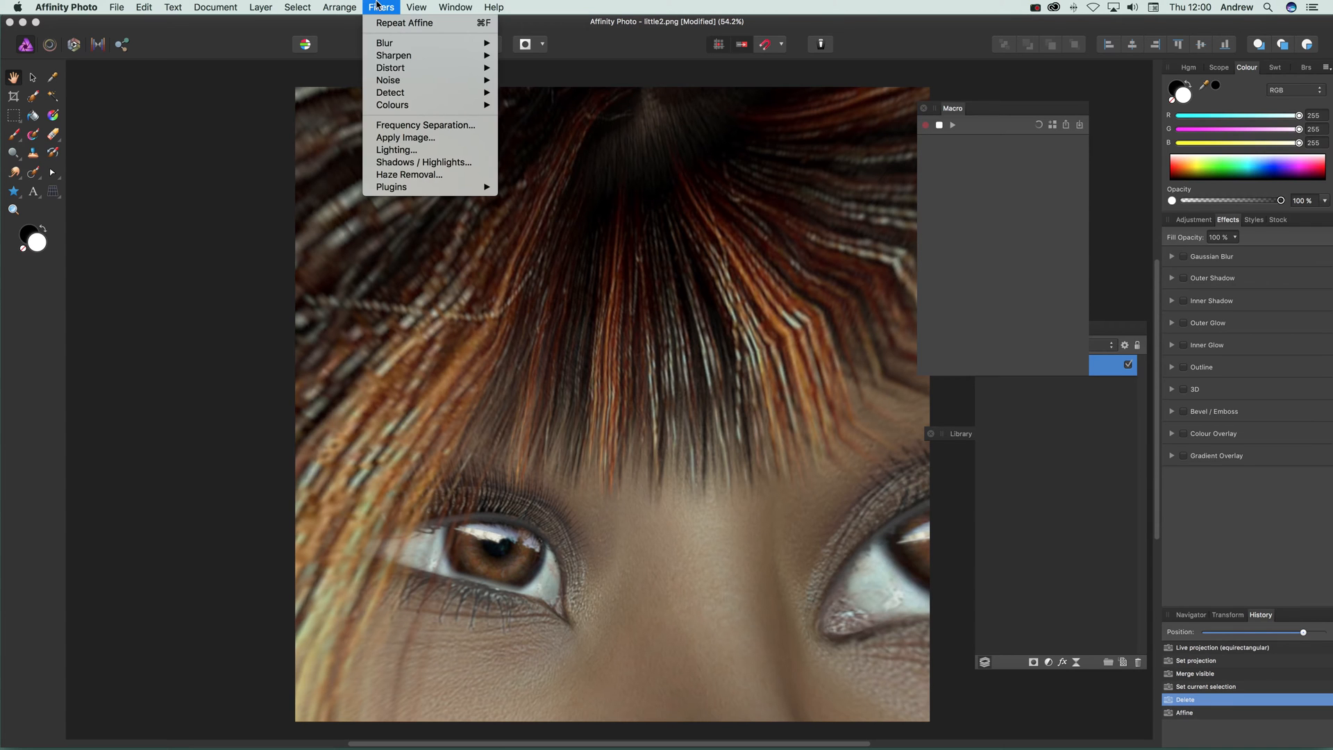
pyautogui.moveTo(392, 68)
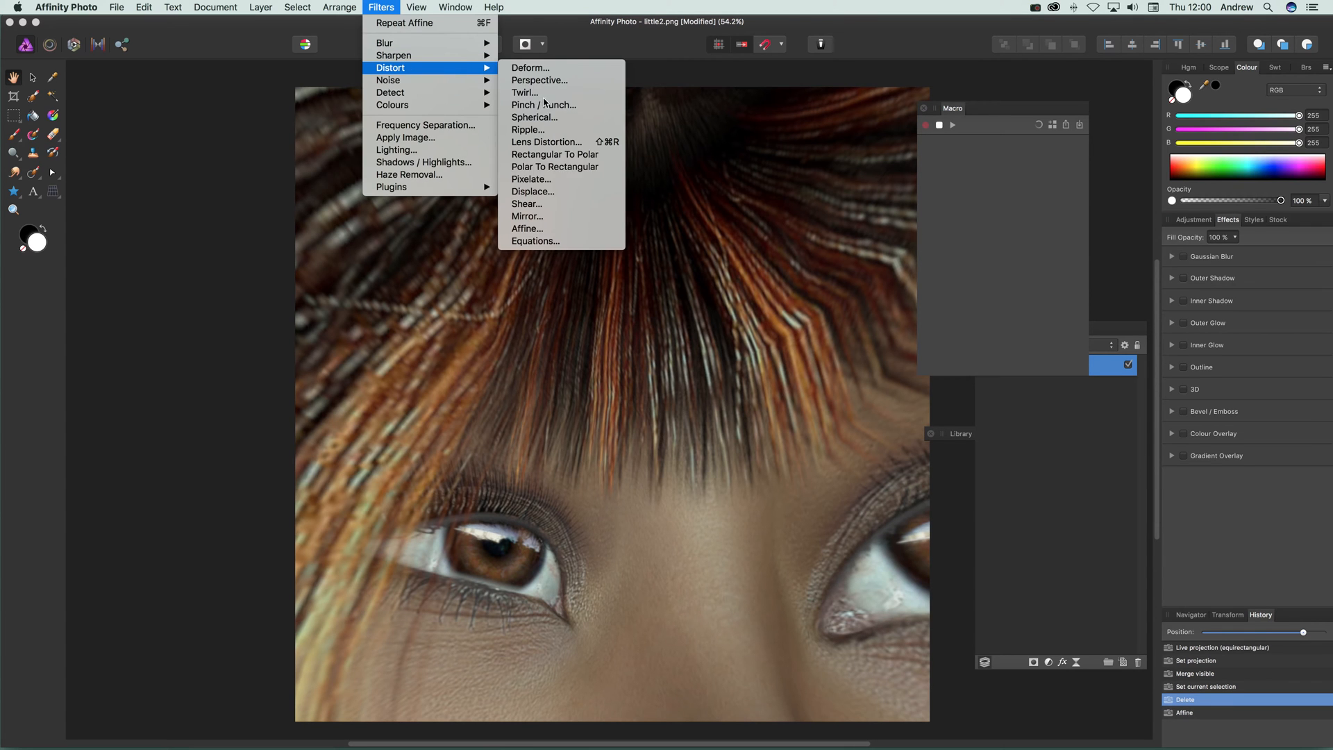
pyautogui.click(528, 228)
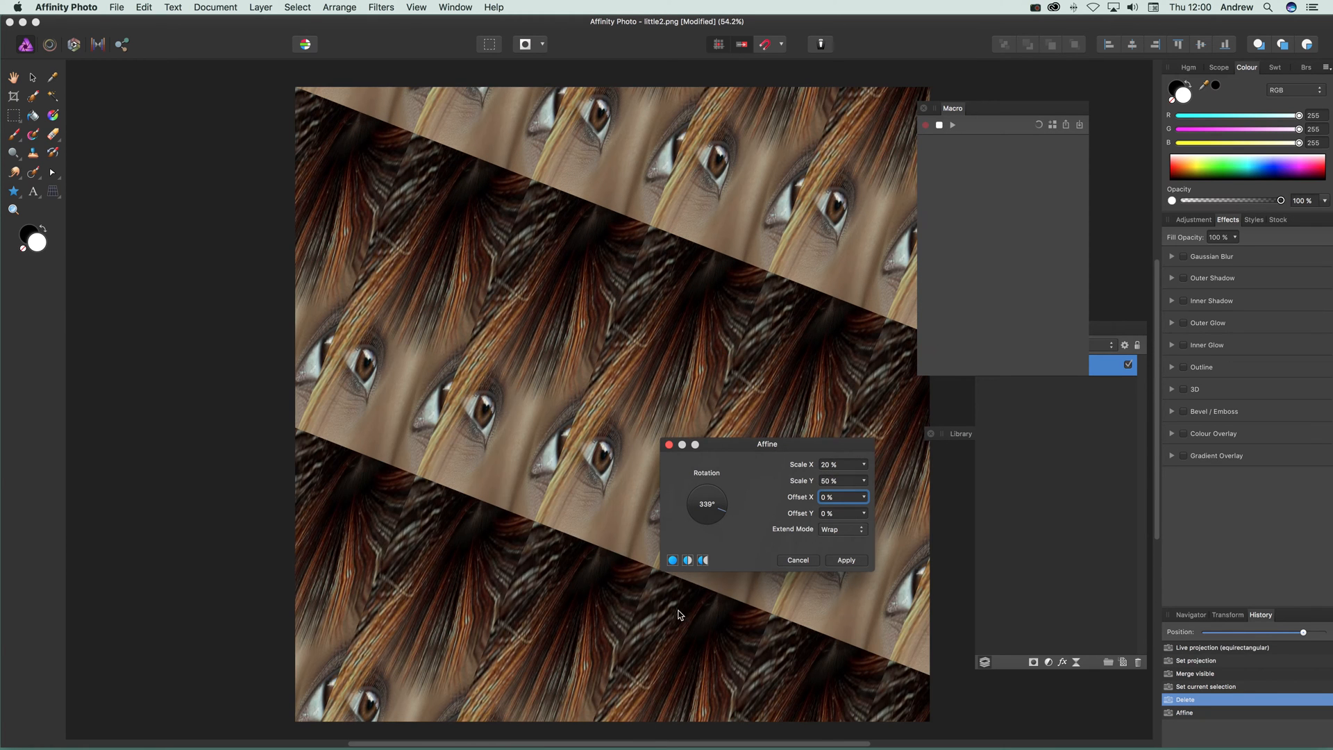
pyautogui.click(844, 560)
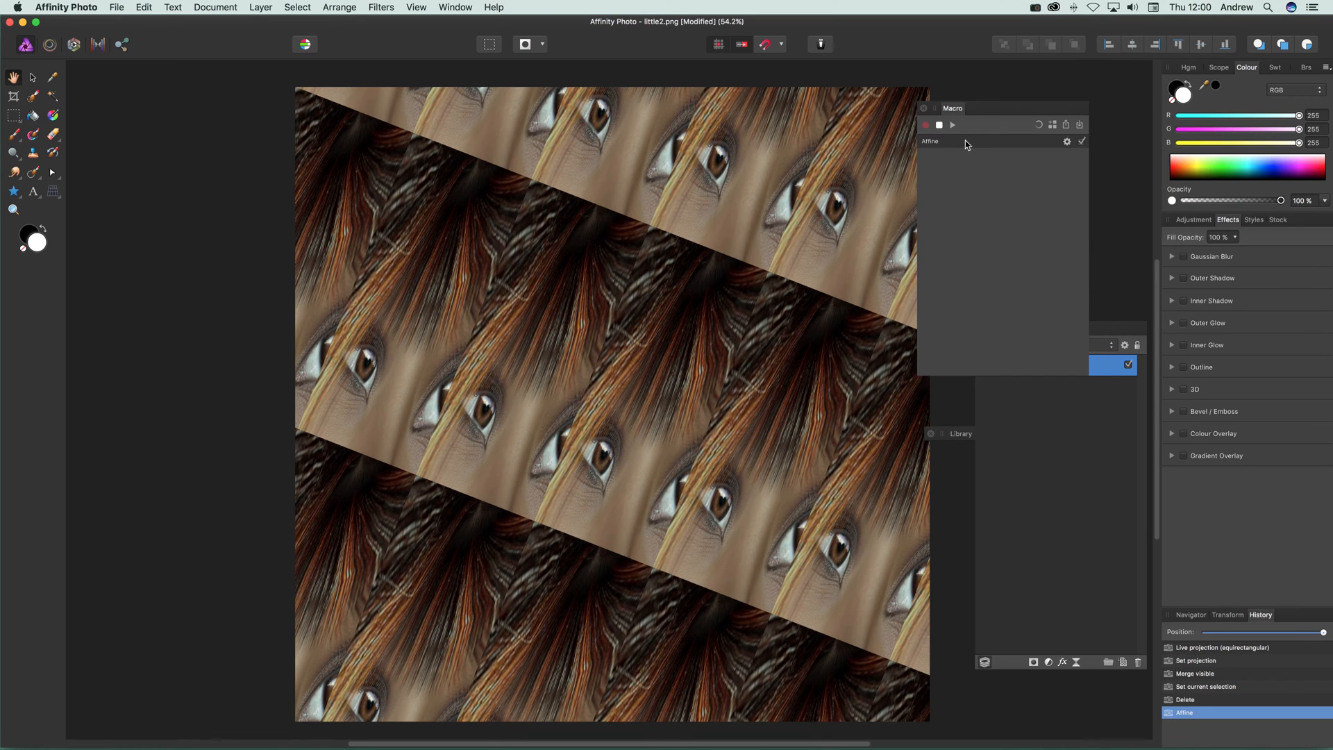
pyautogui.moveTo(987, 153)
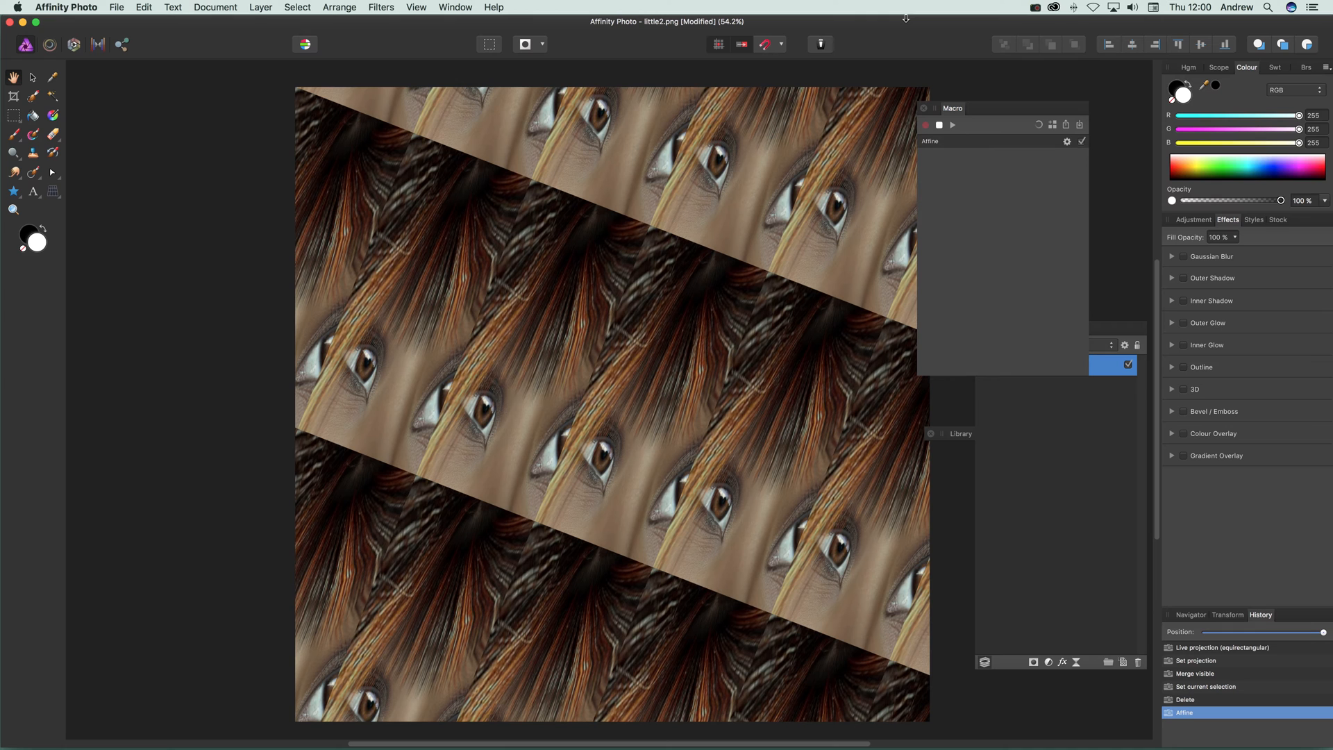
# Step: Add a Gaussian Blur of about 6.8 px as the macro's second step
pyautogui.click(380, 7)
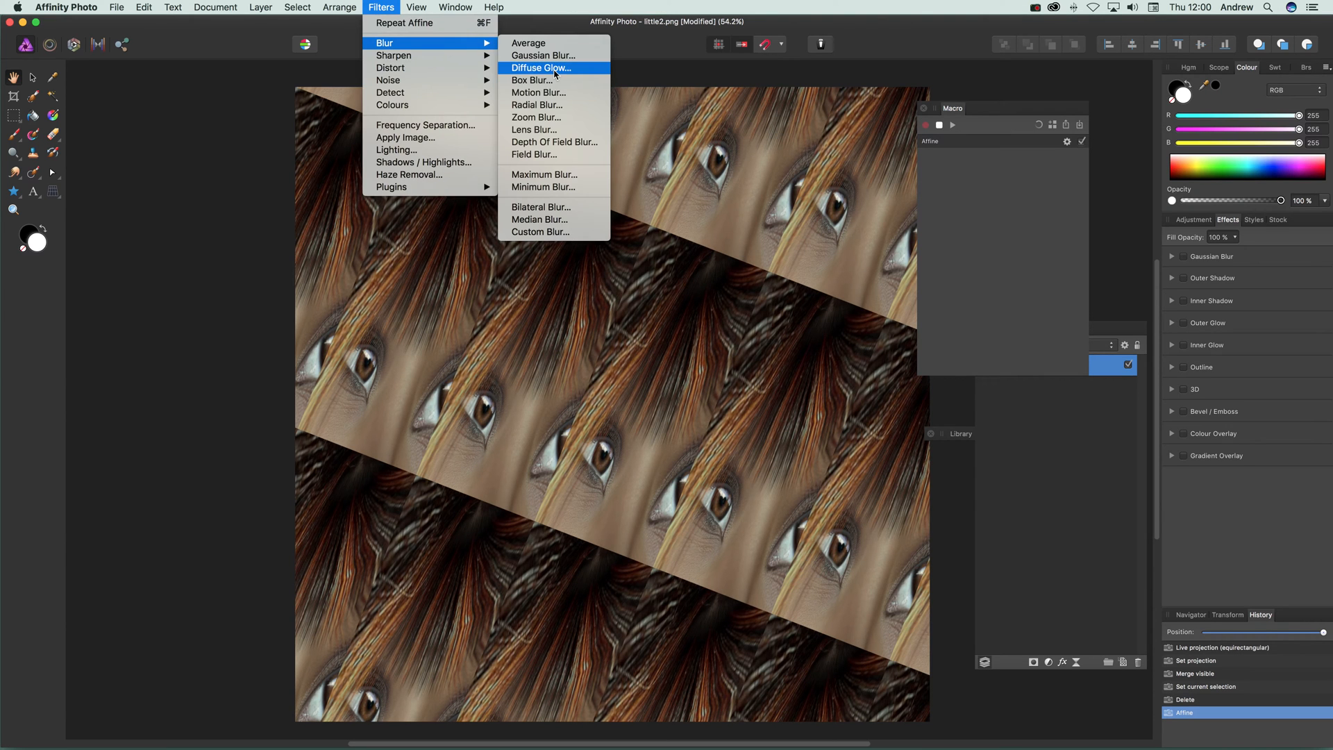
pyautogui.click(543, 56)
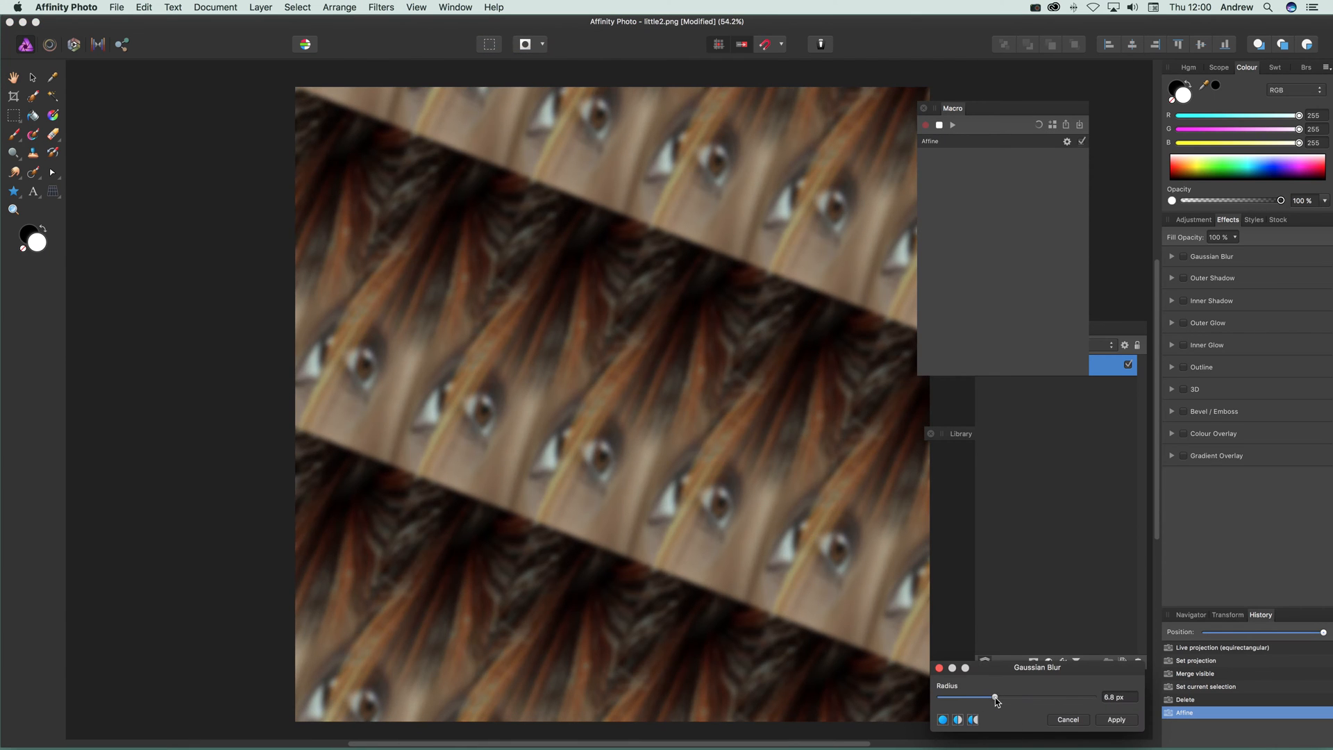
pyautogui.click(1115, 719)
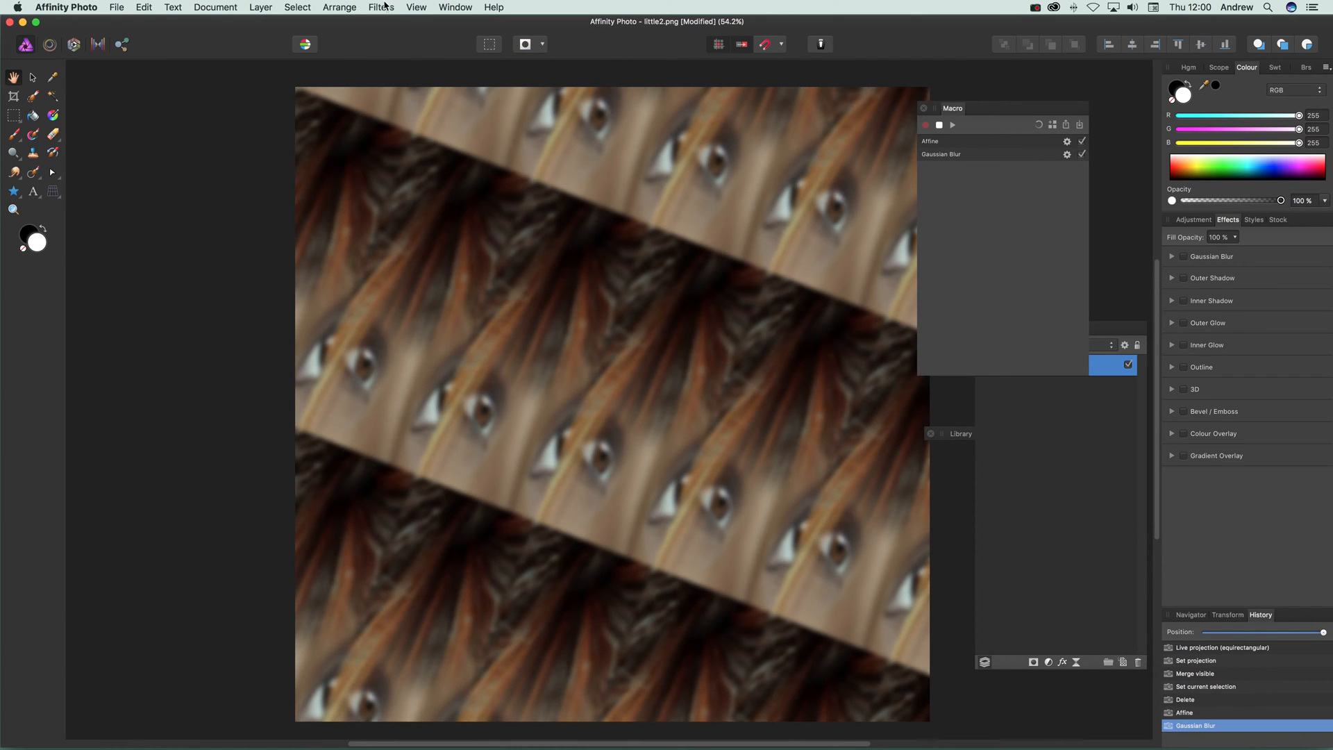
# Step: Apply a second Affine at 58° with Mirror edges and 50% horizontal scale
pyautogui.click(381, 7)
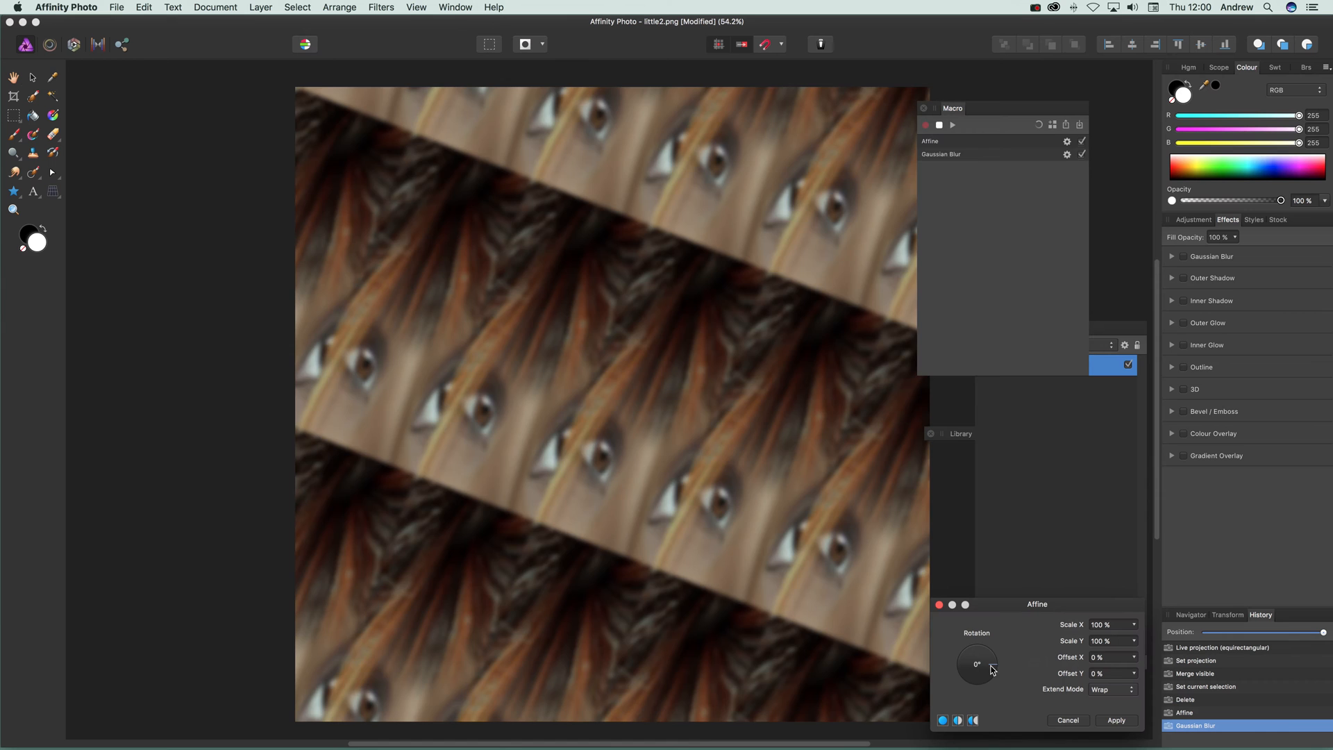
pyautogui.moveTo(1012, 666)
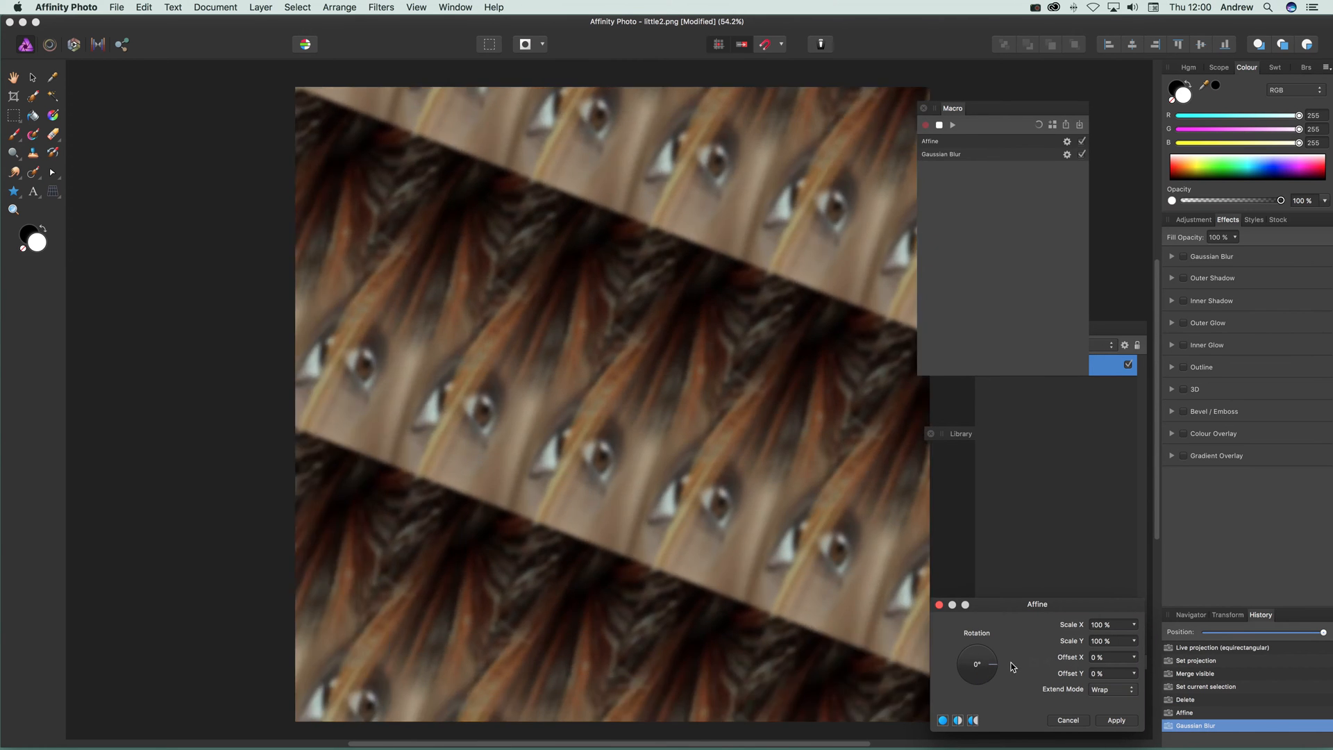
pyautogui.click(1109, 689)
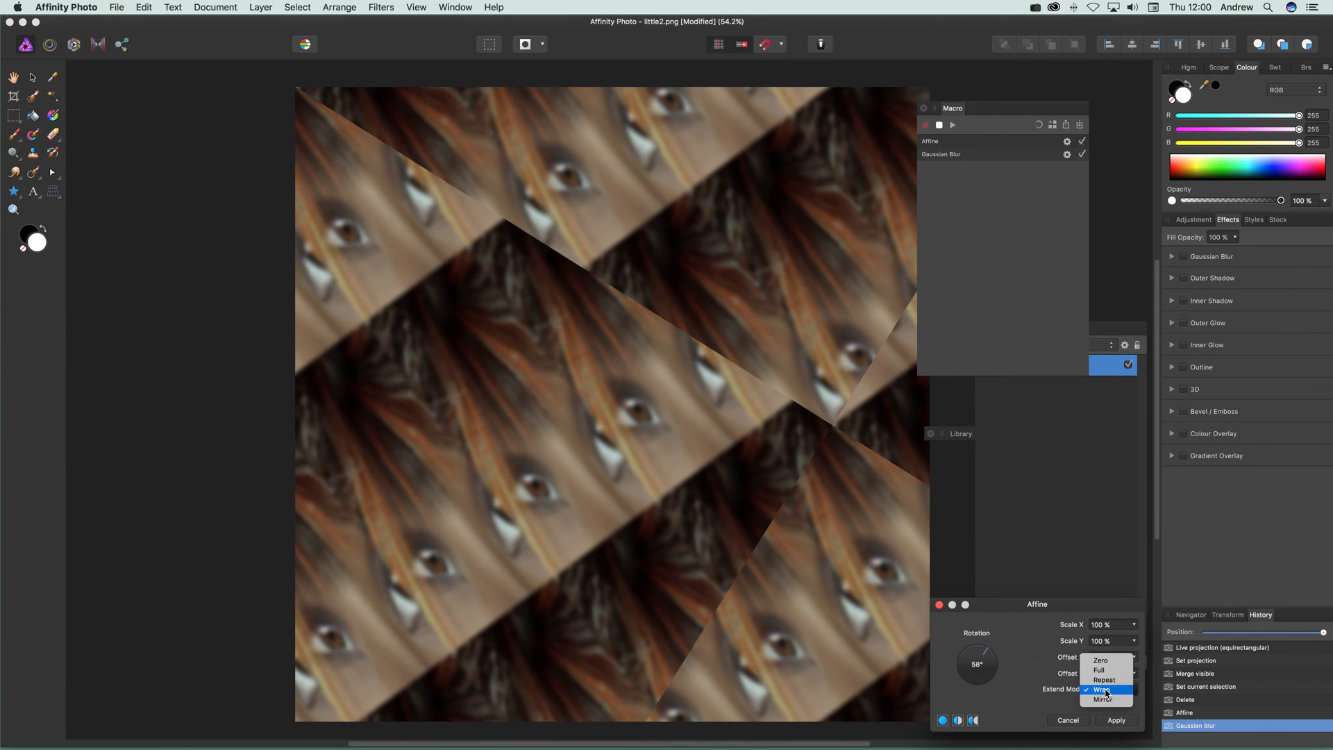
pyautogui.click(1104, 698)
pyautogui.write('50')
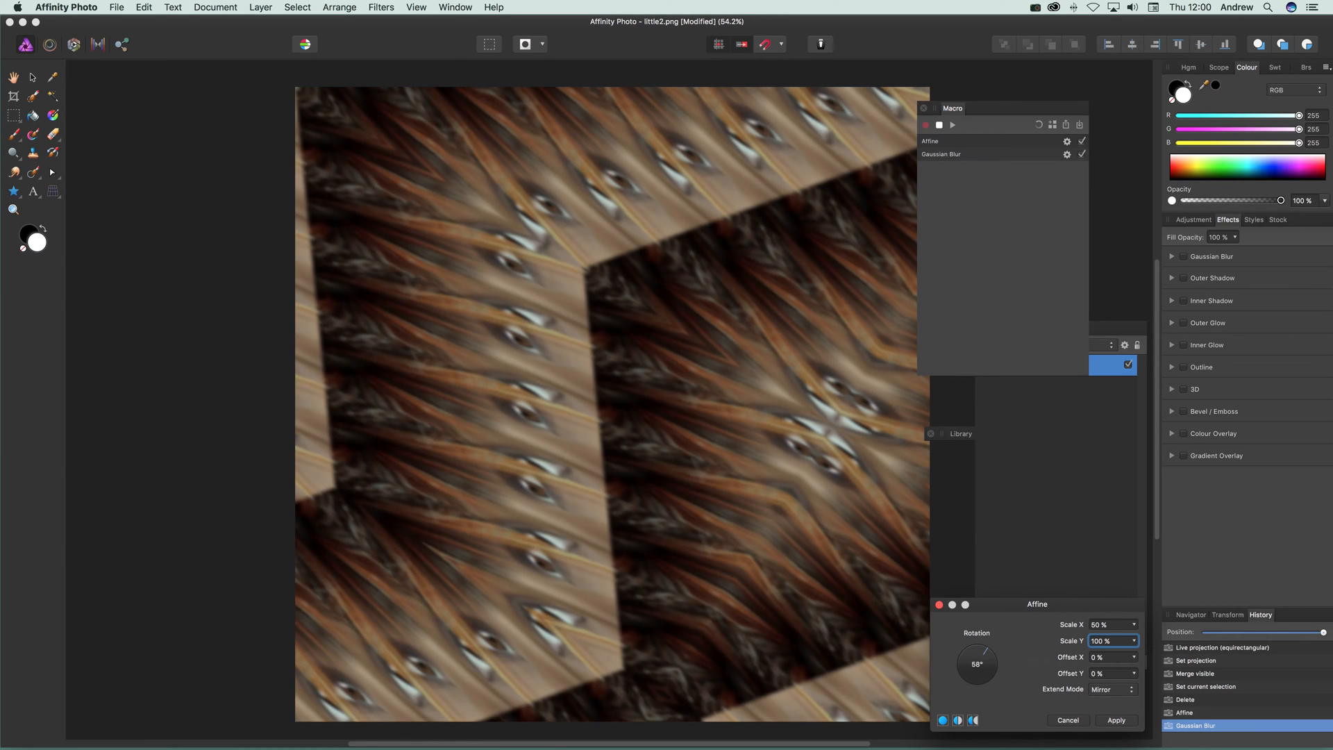
pyautogui.moveTo(591, 411)
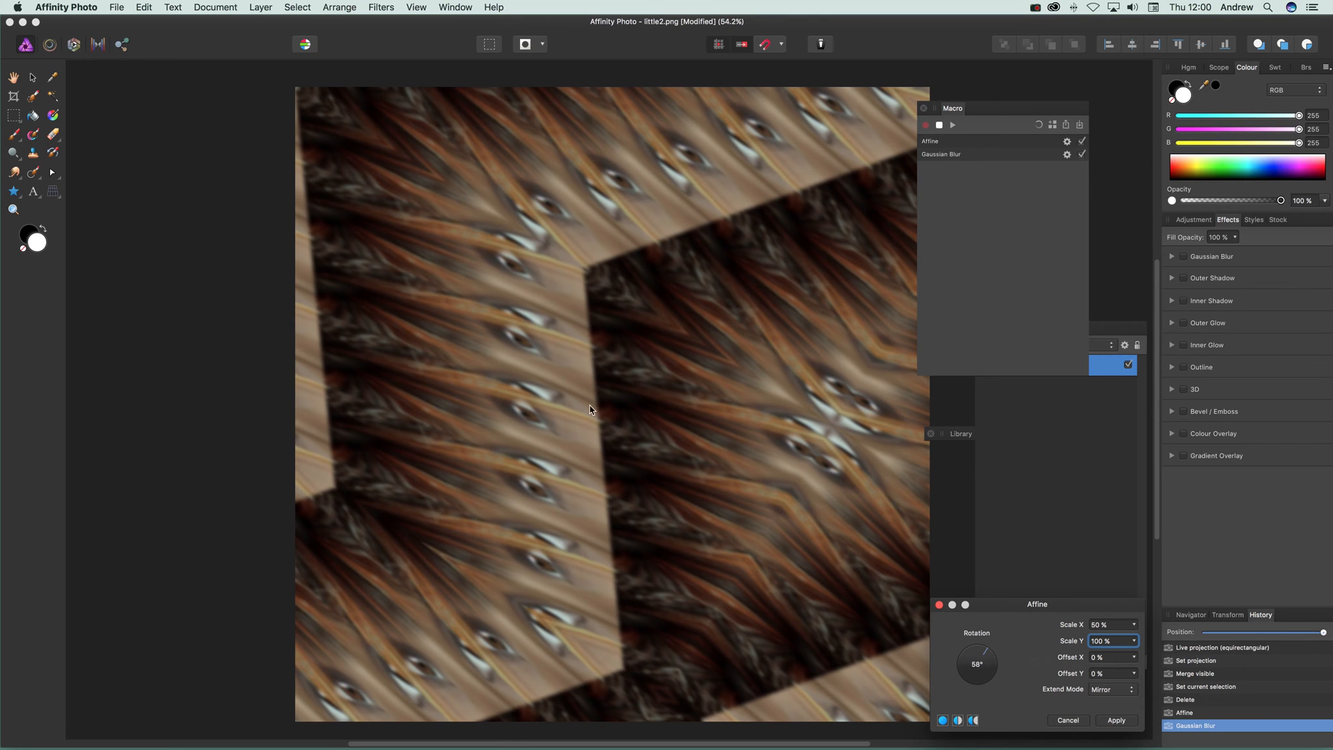
pyautogui.moveTo(762, 585)
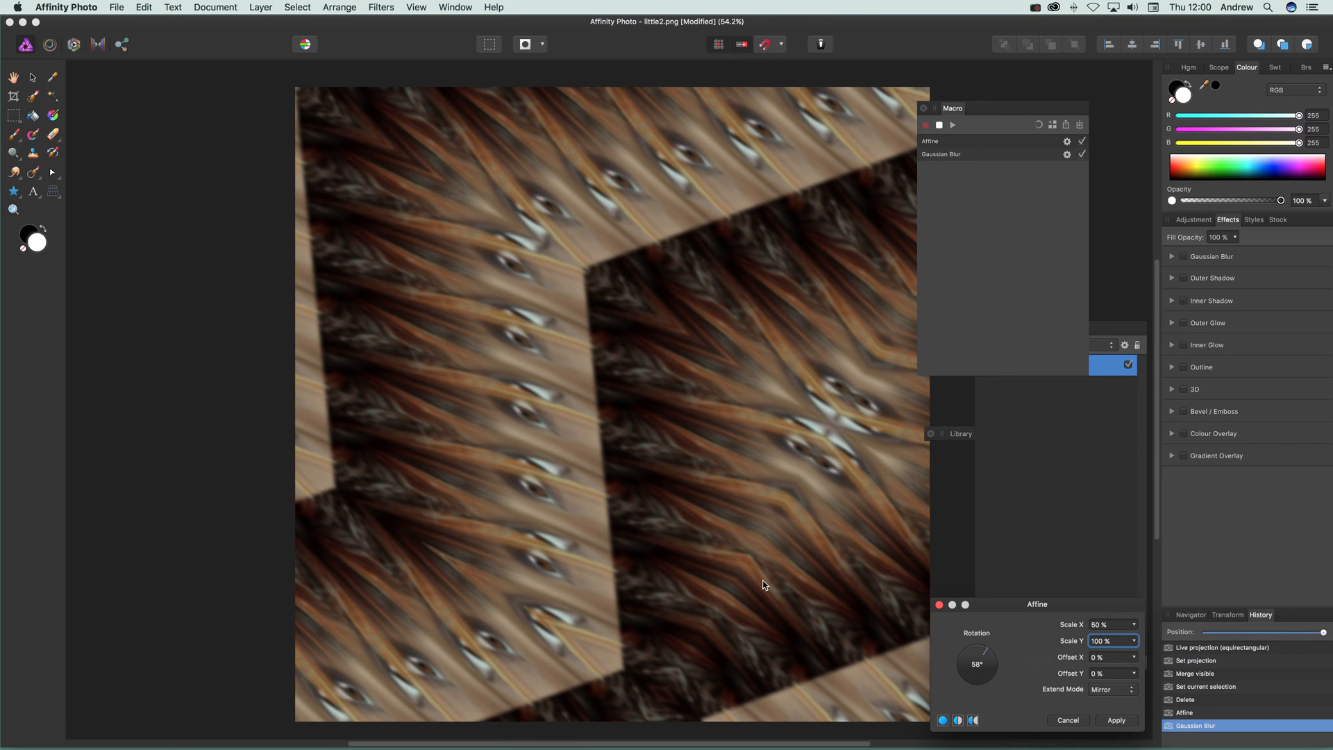
pyautogui.moveTo(1121, 724)
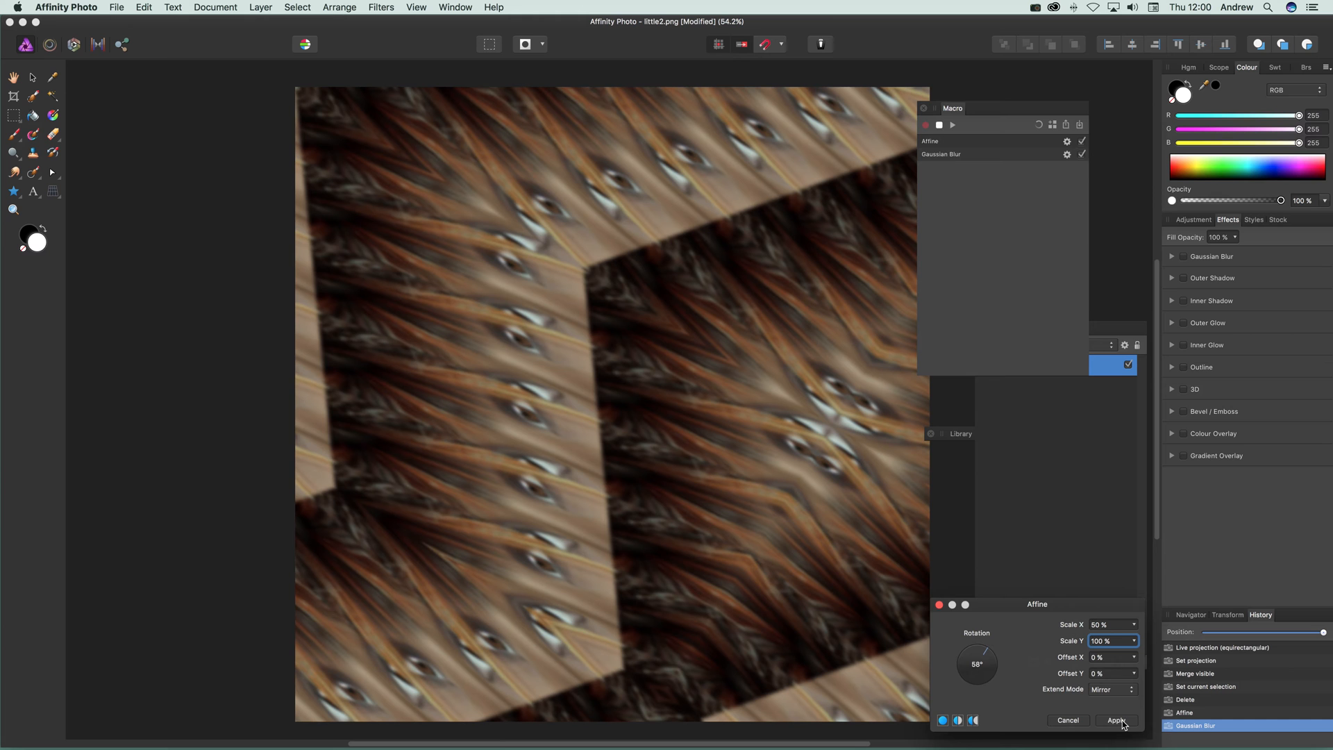
pyautogui.click(1117, 720)
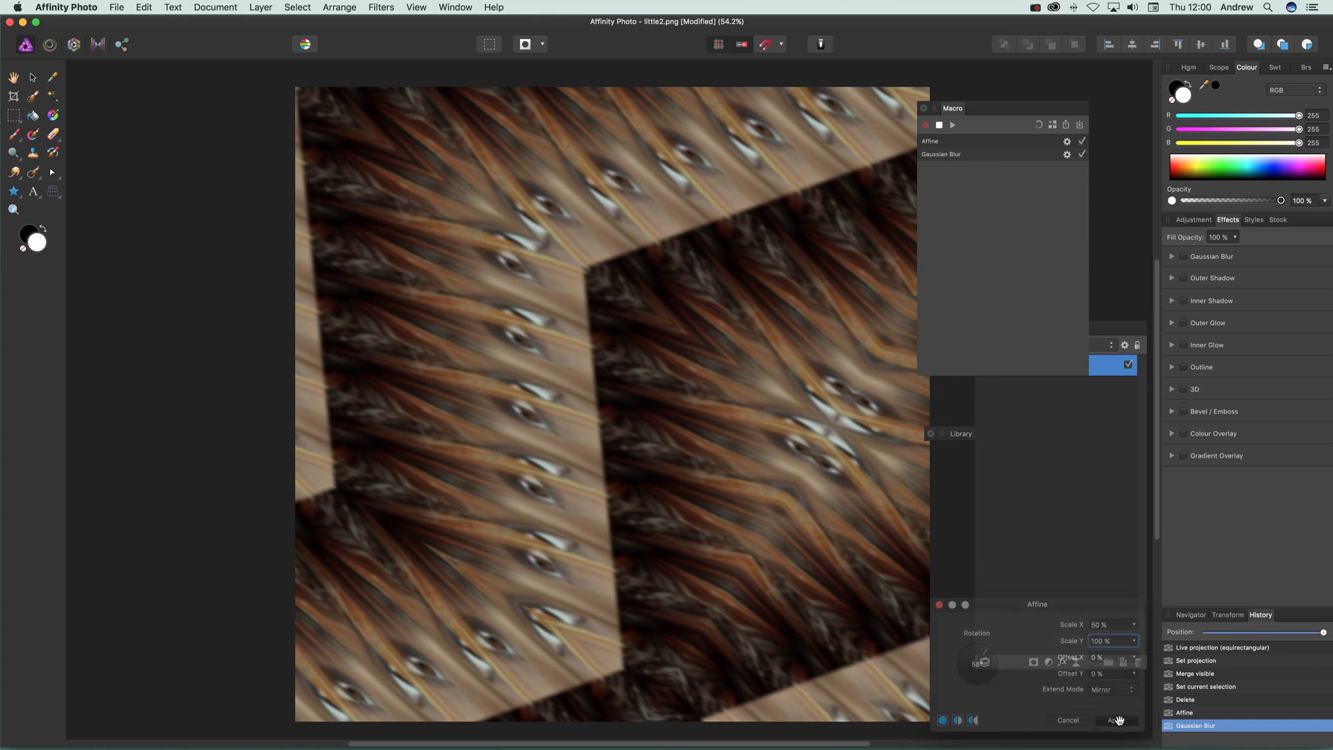
pyautogui.click(1115, 721)
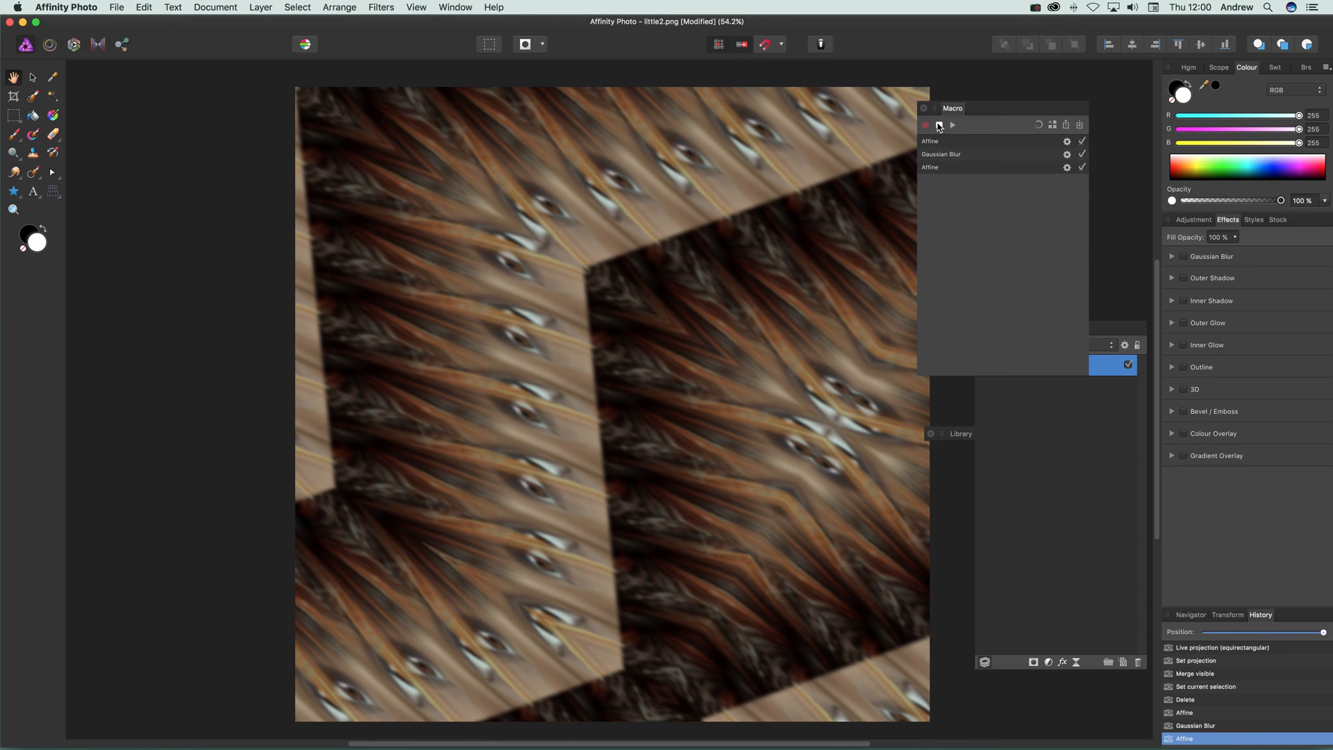
pyautogui.moveTo(940, 125)
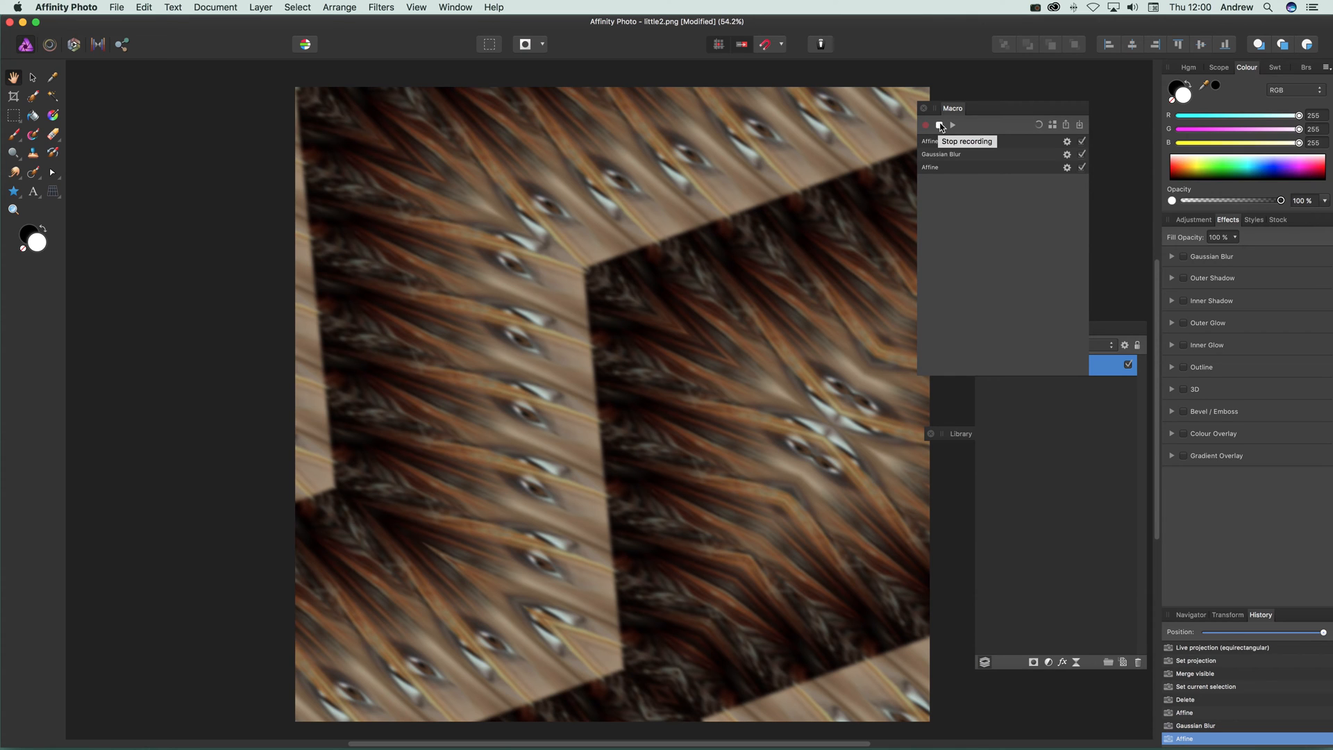
# Step: Stop the three-step macro recording and start adding it to the library
pyautogui.click(940, 125)
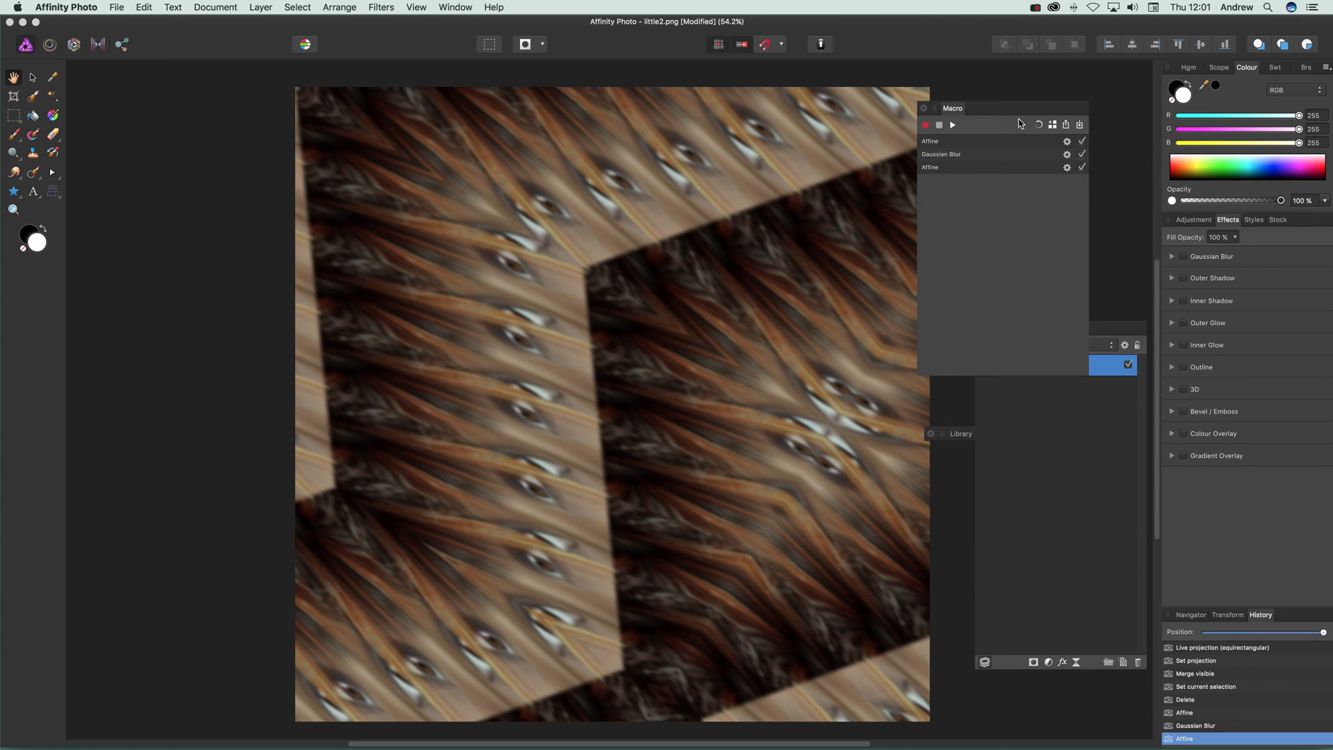
pyautogui.moveTo(1039, 125)
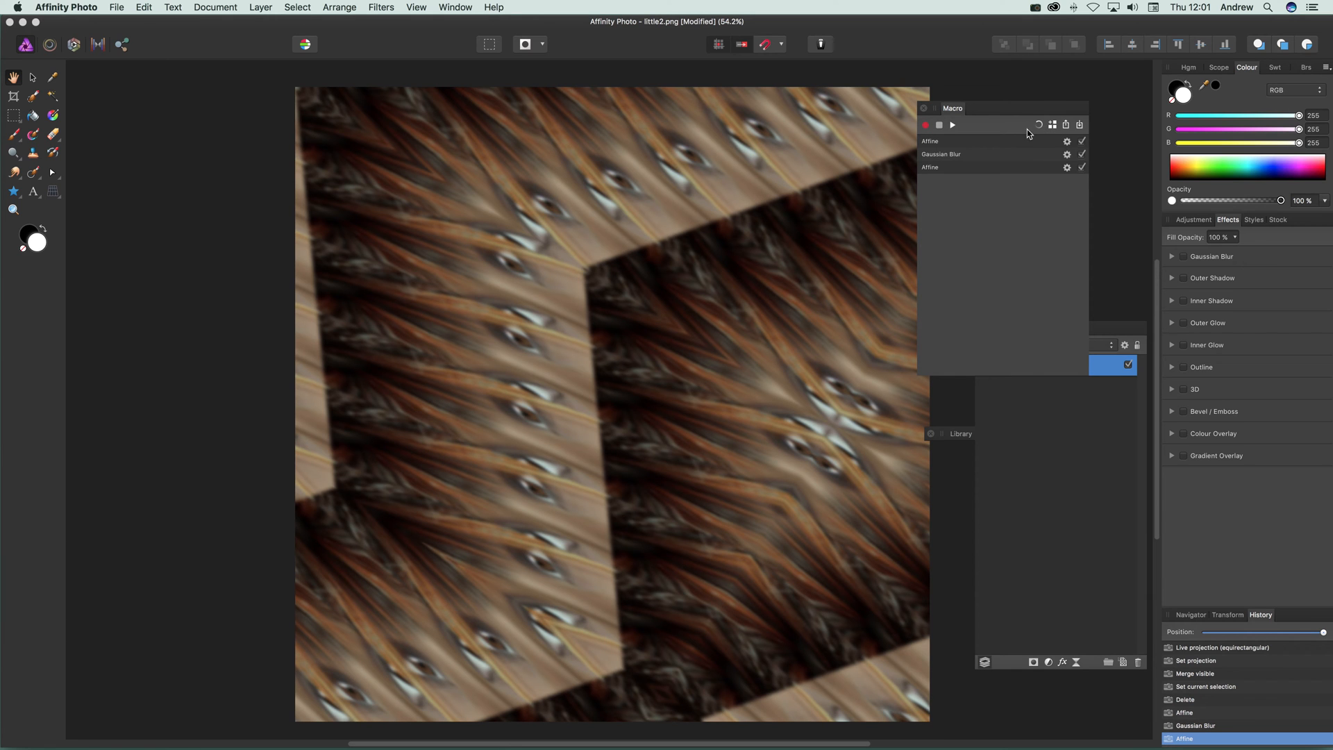
pyautogui.moveTo(1052, 125)
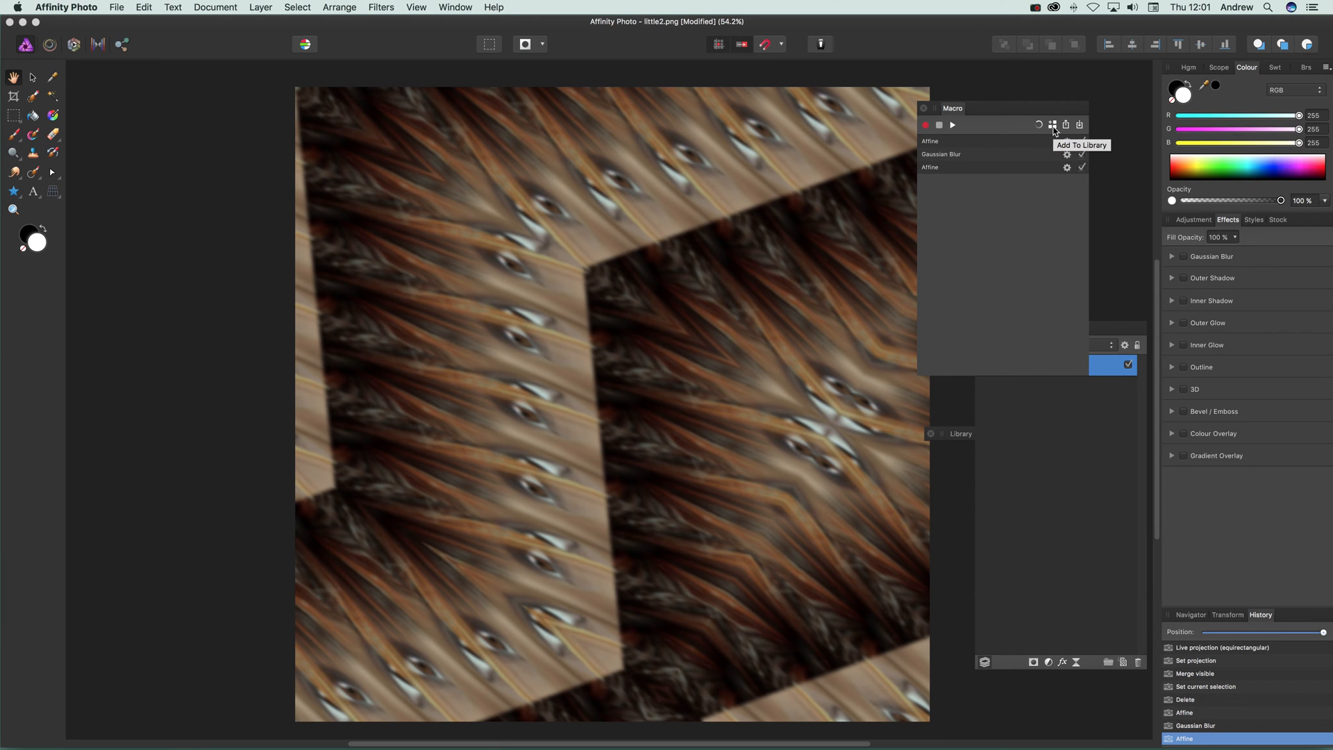
pyautogui.click(1052, 125)
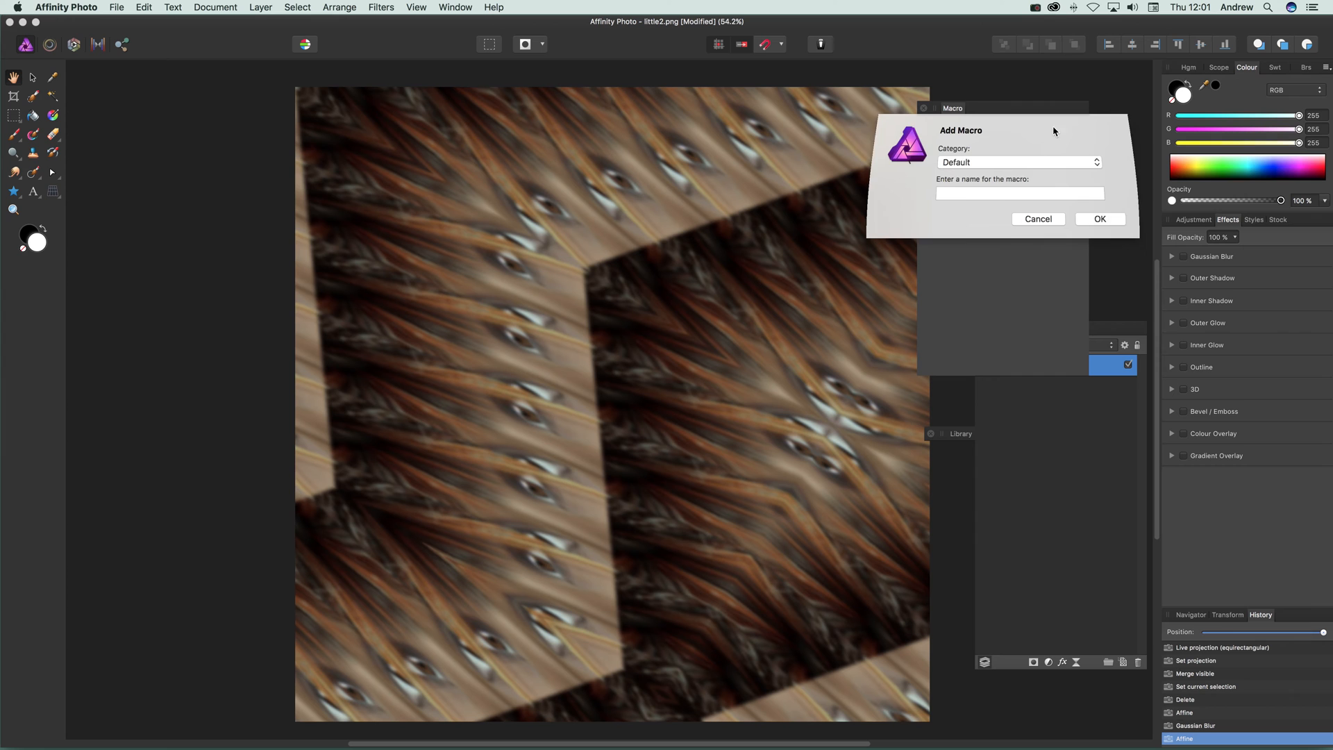
# Step: Name the macro 'Multiple Affine 3' and save it to the library
pyautogui.write('Multiple Affine 3')
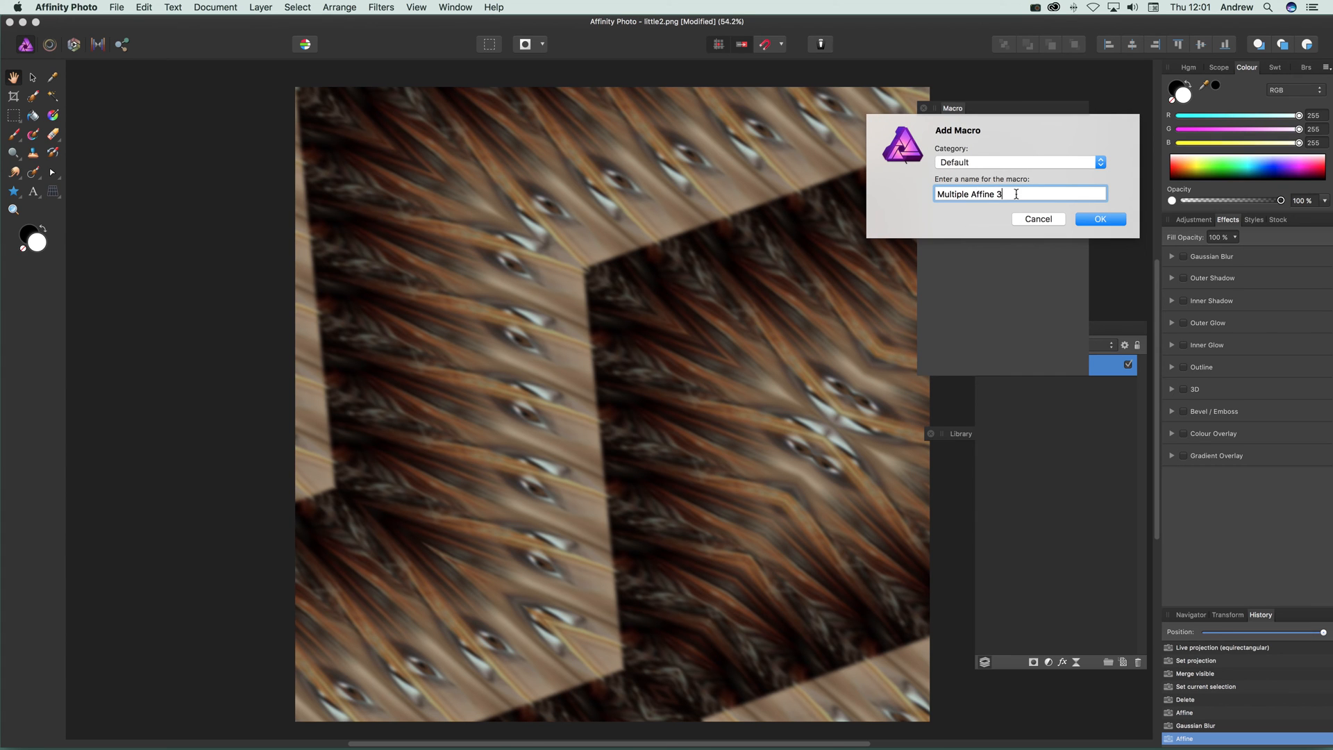
pyautogui.moveTo(867, 214)
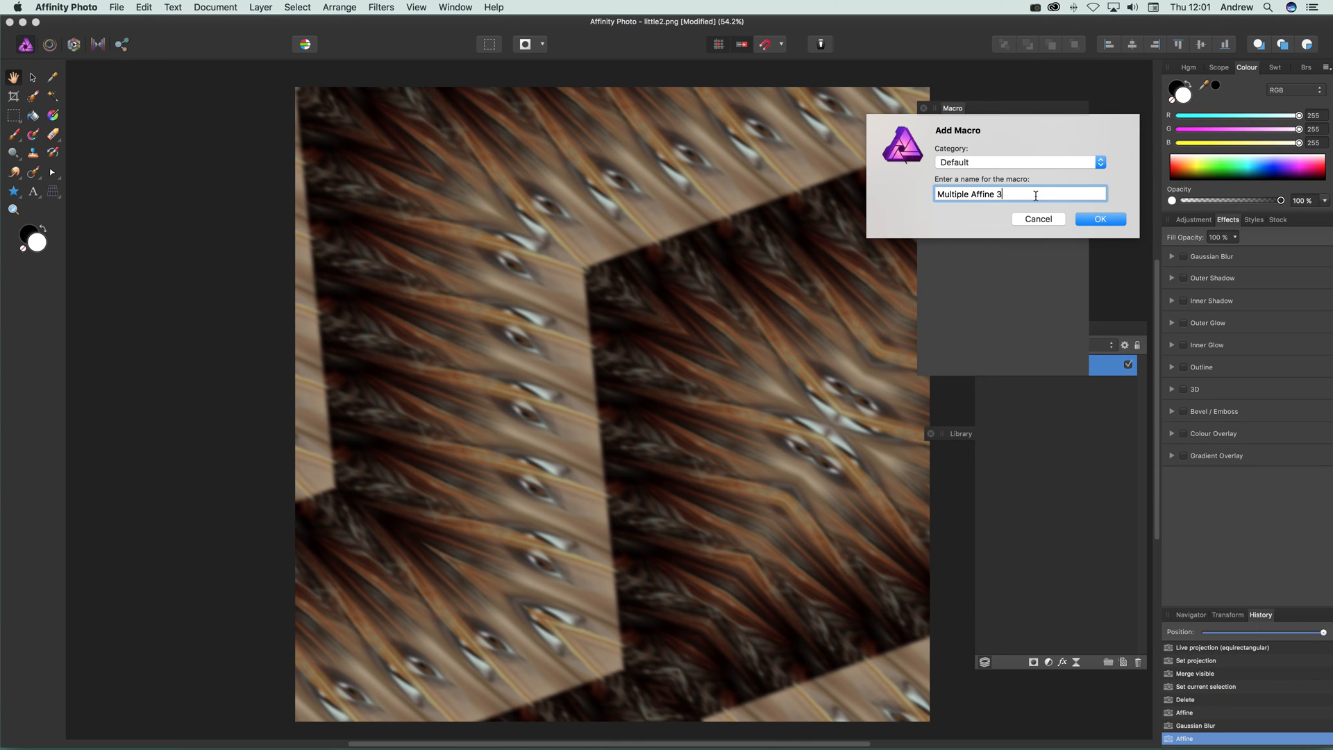
pyautogui.click(1100, 218)
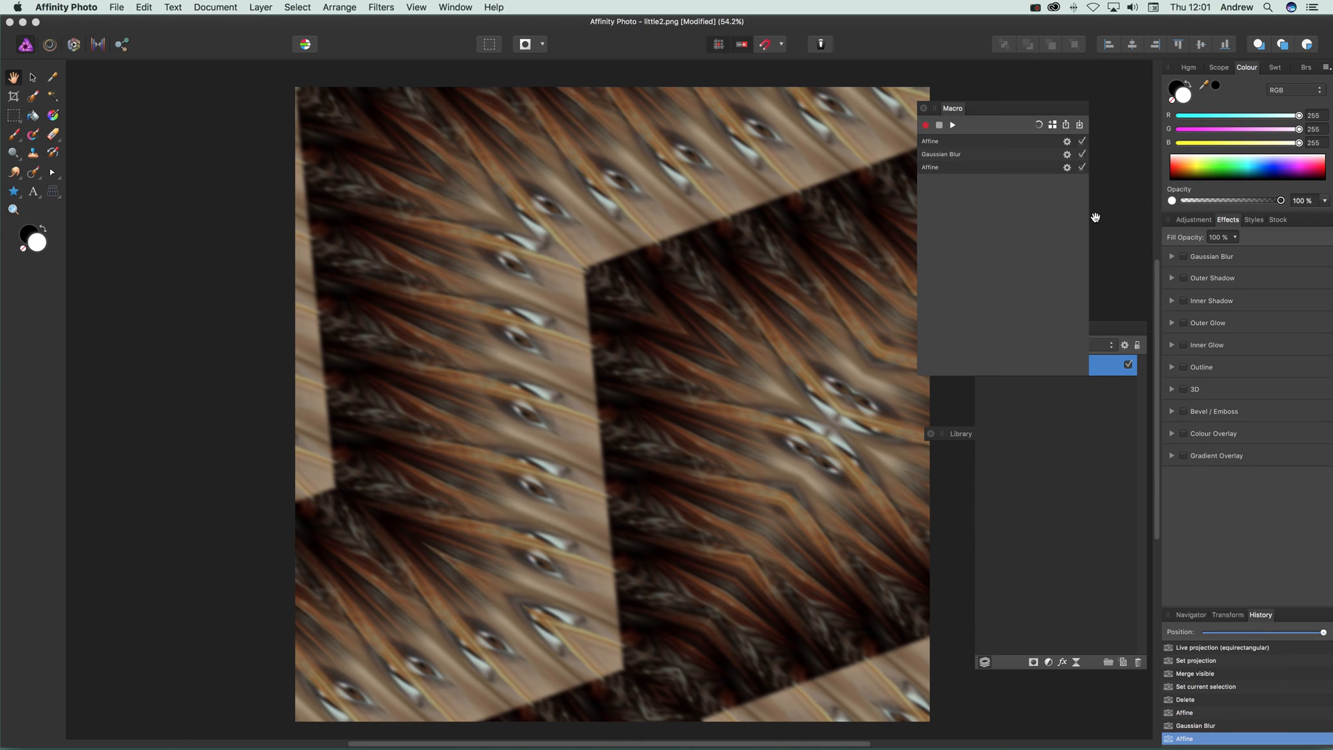
# Step: Show the Library listing Multiple Affine 3 and roll history back to the merged portrait
pyautogui.click(959, 433)
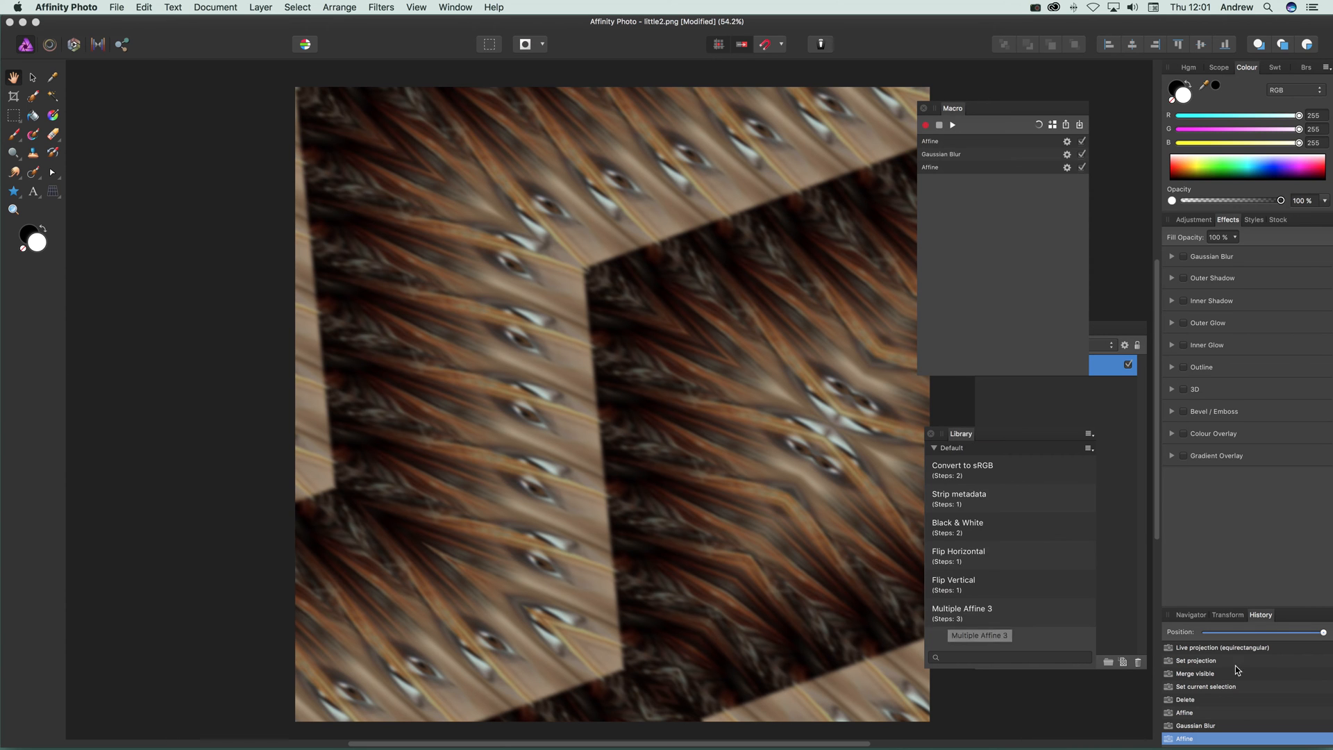
pyautogui.click(1194, 674)
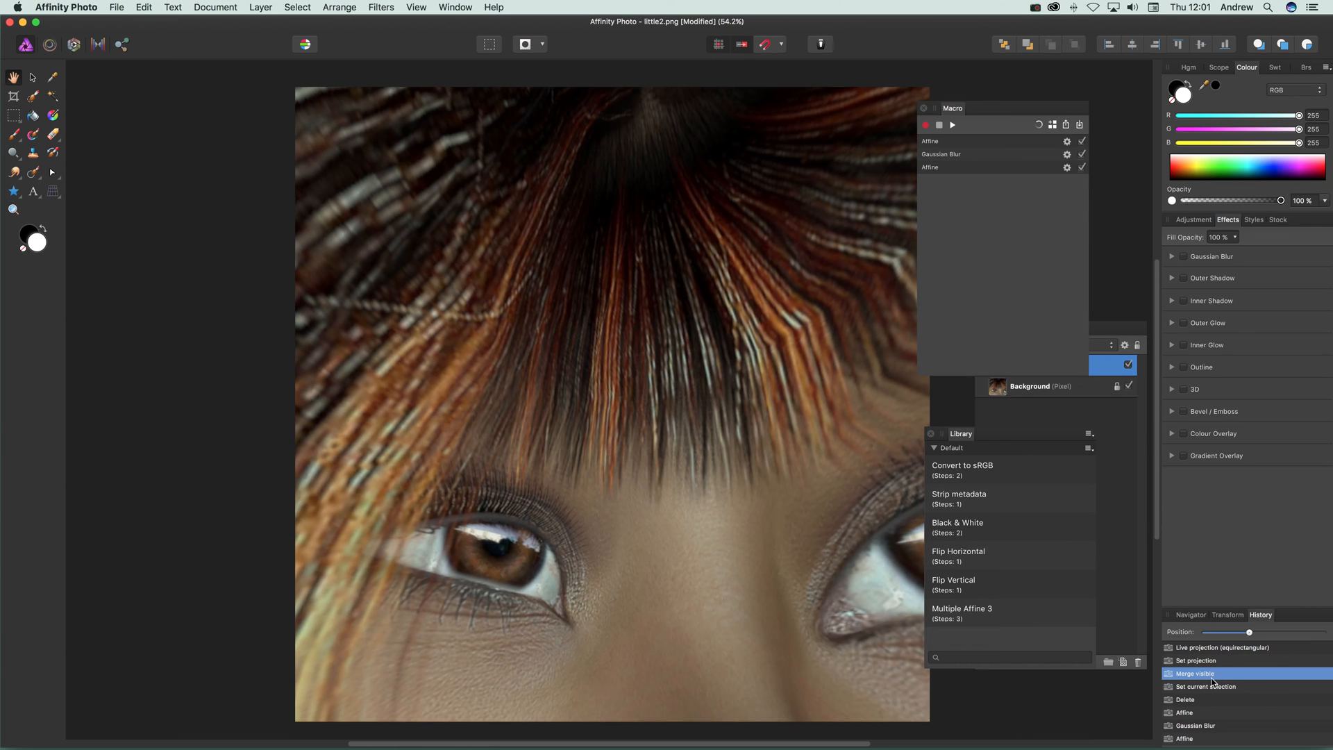
pyautogui.moveTo(983, 615)
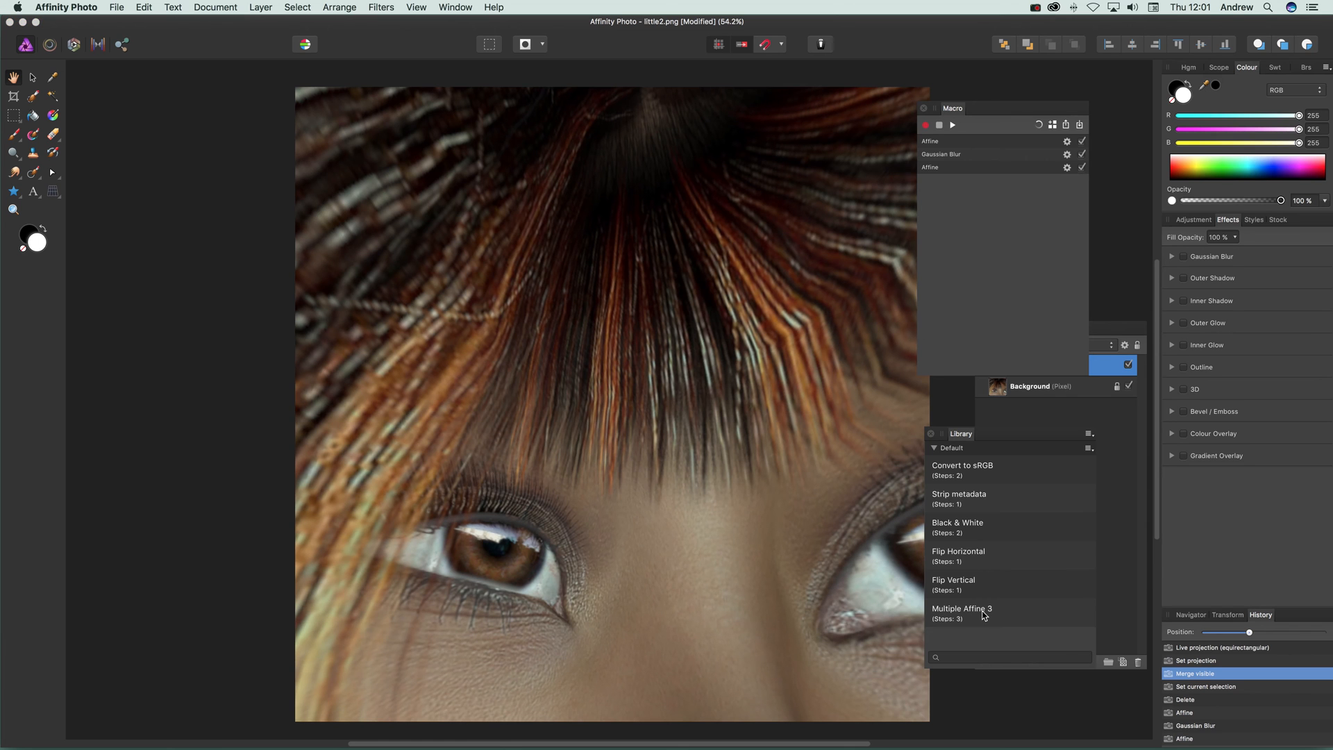
pyautogui.moveTo(978, 619)
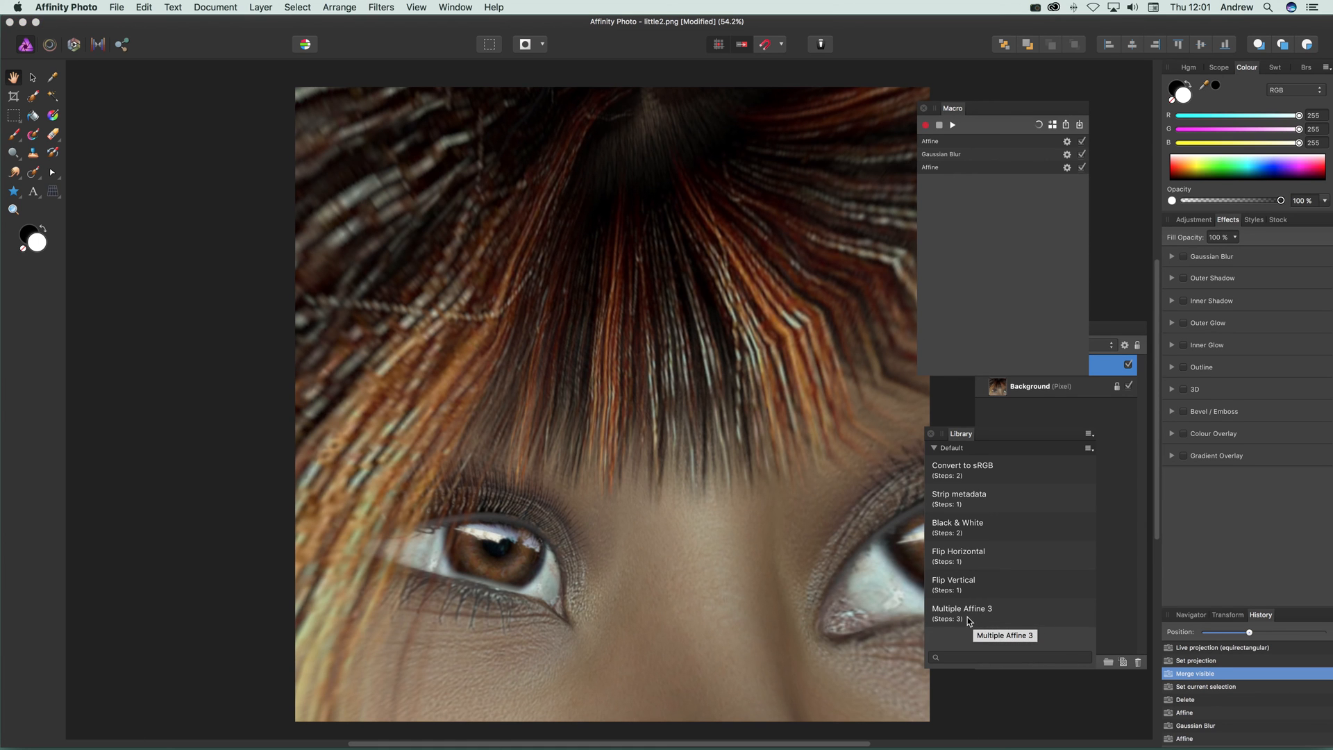
# Step: Run the saved 'Multiple Affine 3' macro from the Library, turning the portrait into a tiled pattern
pyautogui.doubleClick(961, 612)
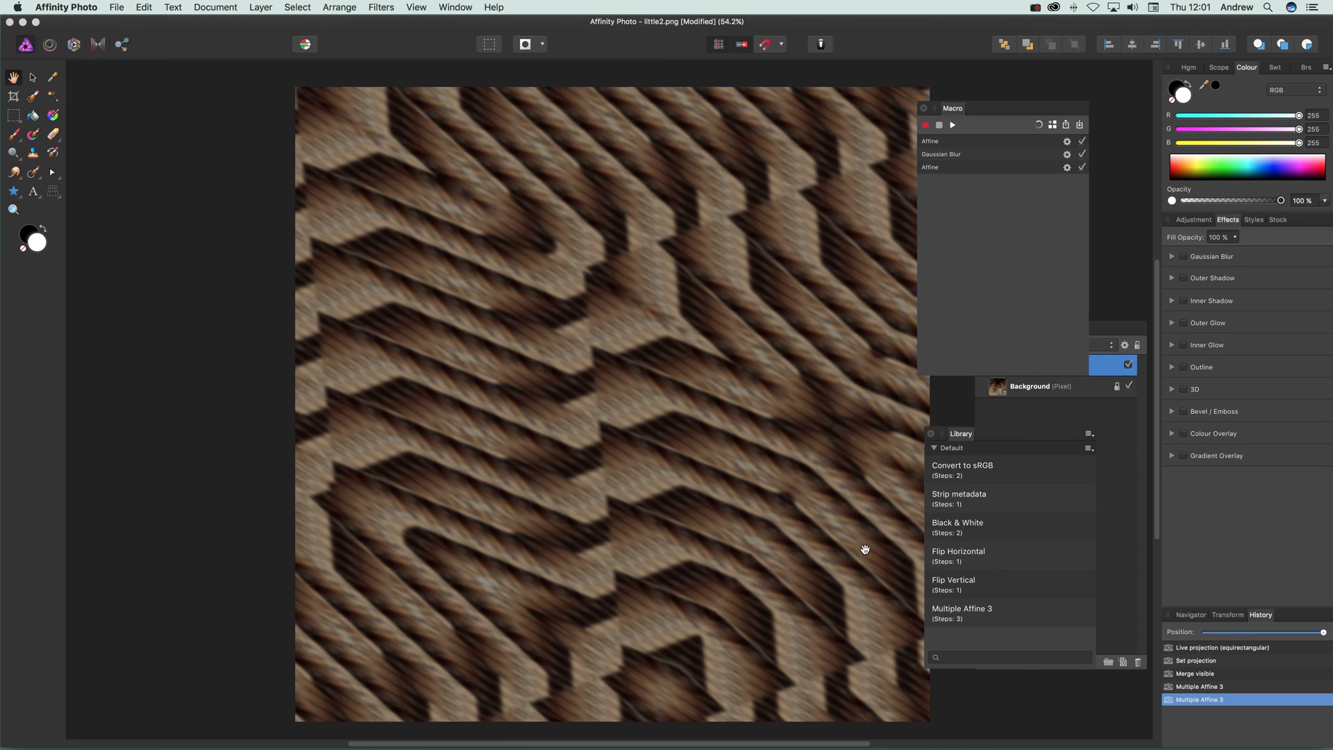
pyautogui.moveTo(859, 544)
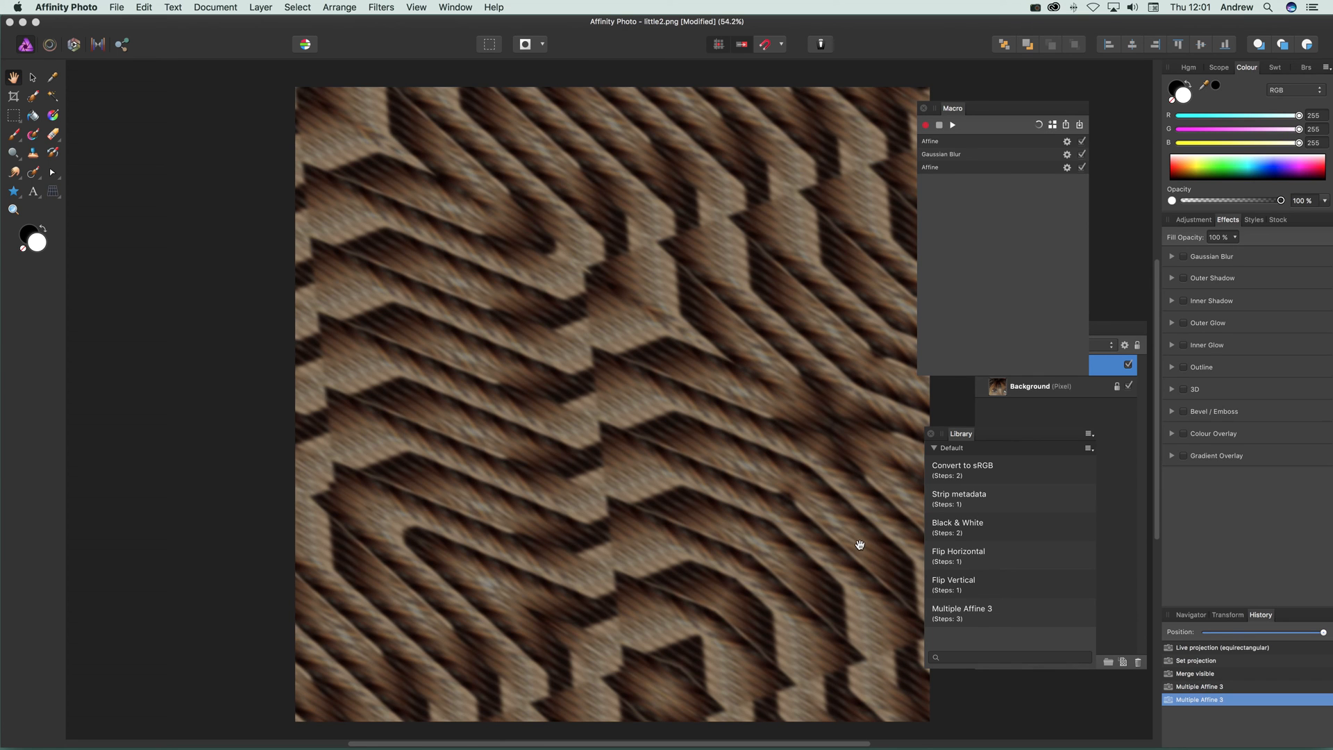
pyautogui.moveTo(1005, 589)
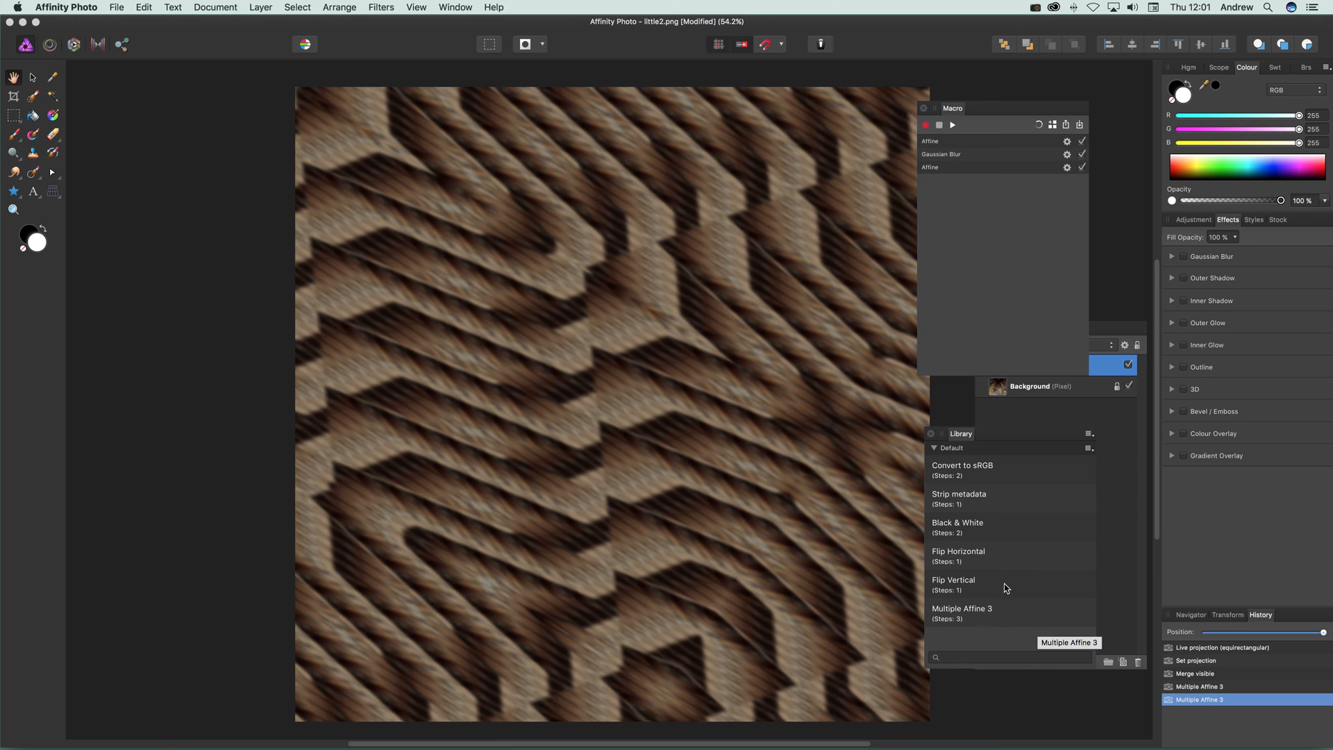
pyautogui.moveTo(829, 585)
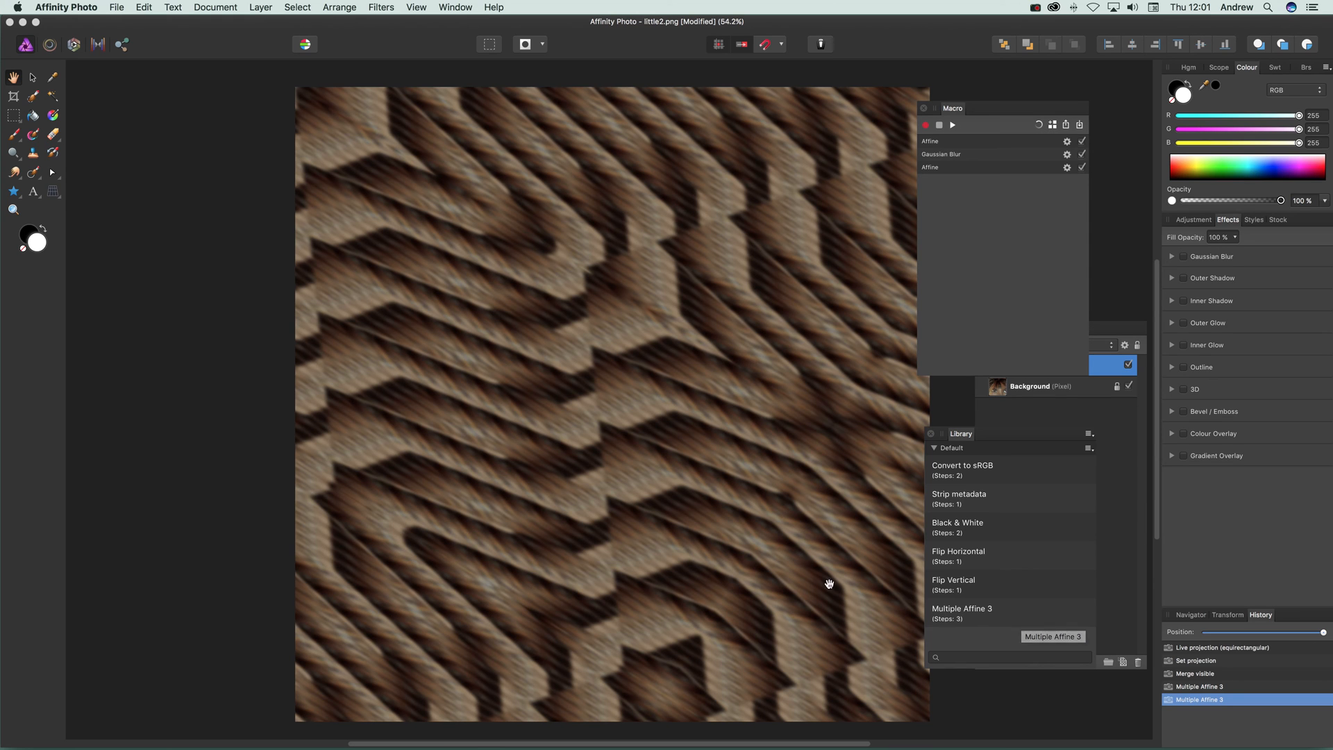
pyautogui.moveTo(596, 198)
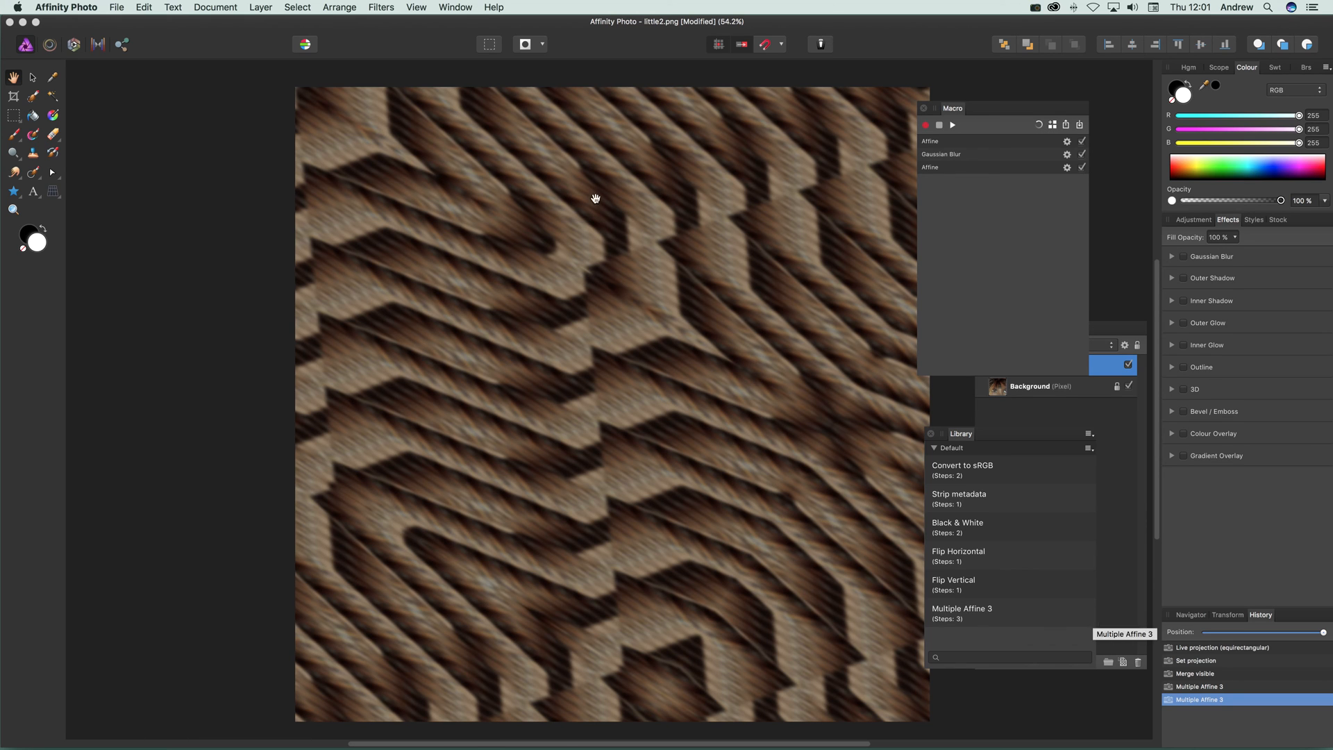
pyautogui.moveTo(619, 536)
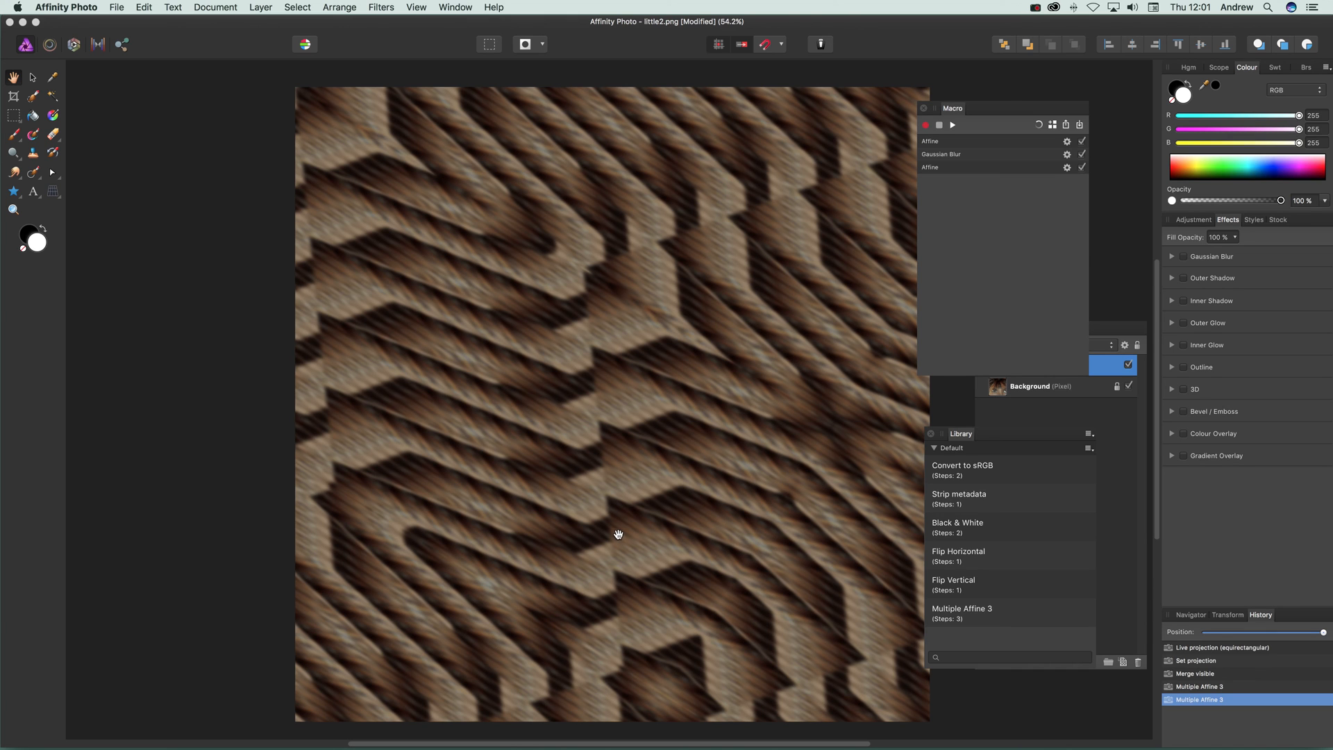
pyautogui.moveTo(835, 174)
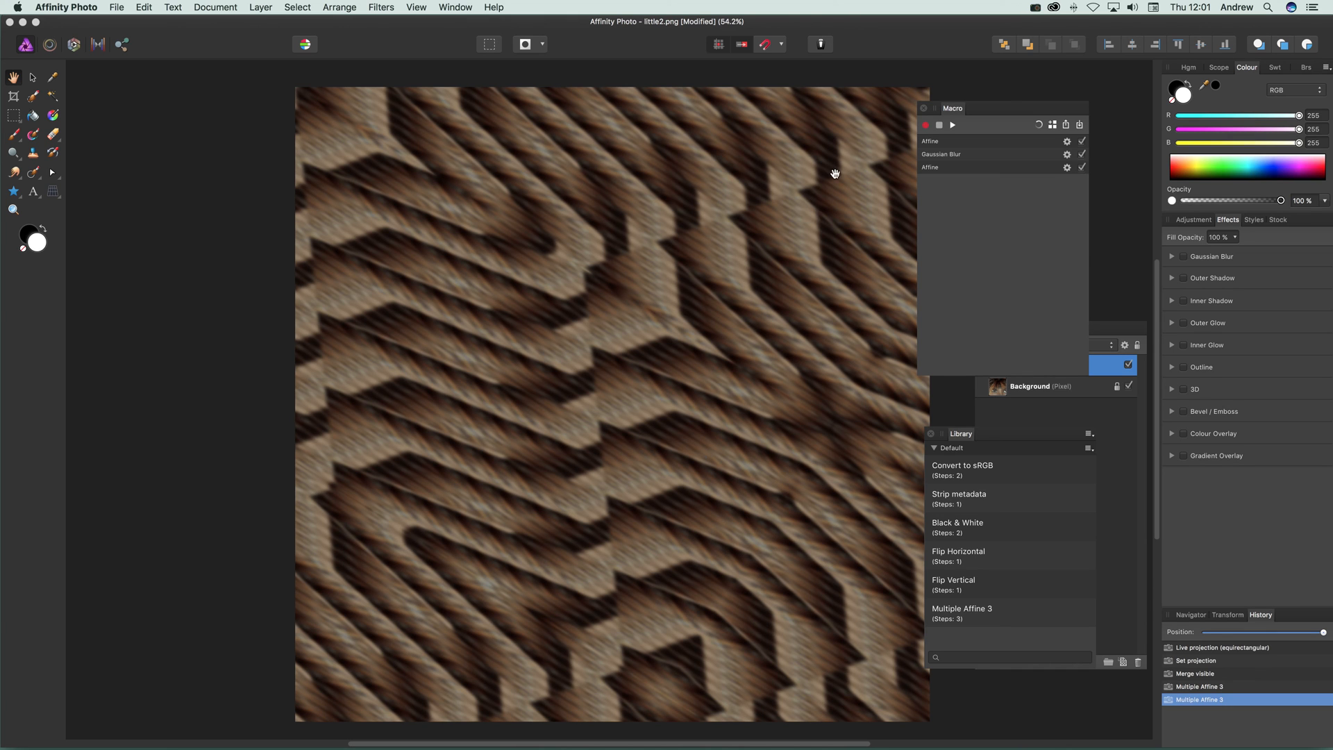